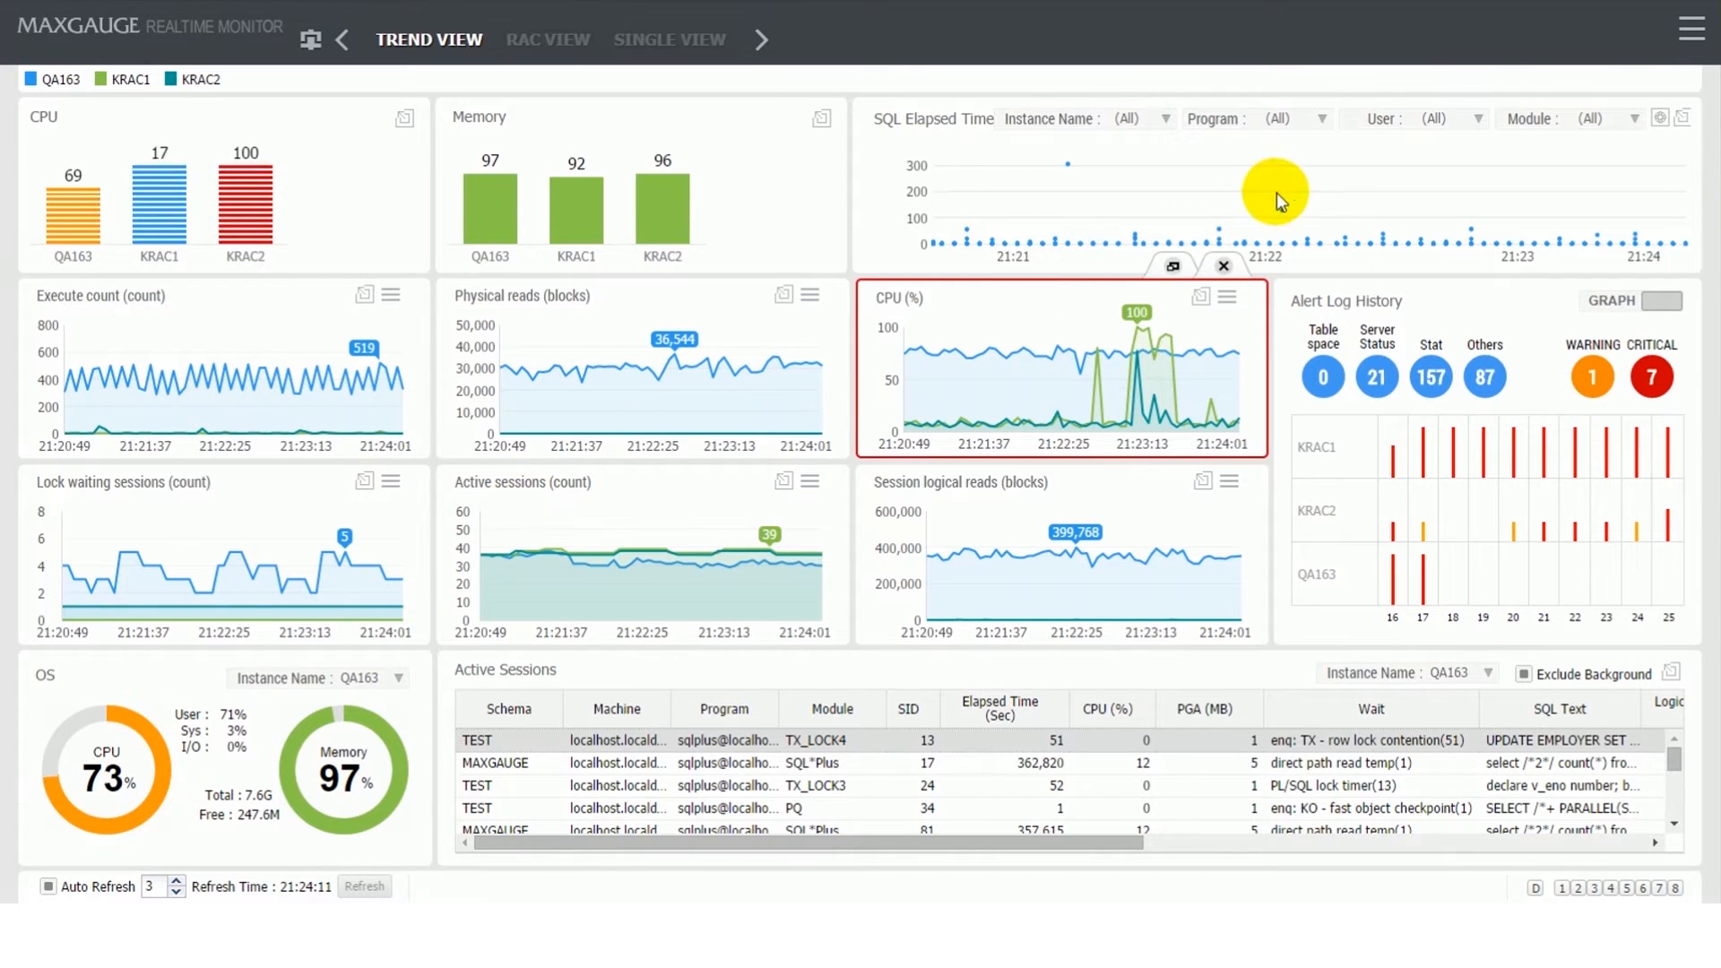
Step: Dock the Session Connection Info frame on the dashboard, then remove it again
{"action": "left_click", "coordinate": [1686, 24]}
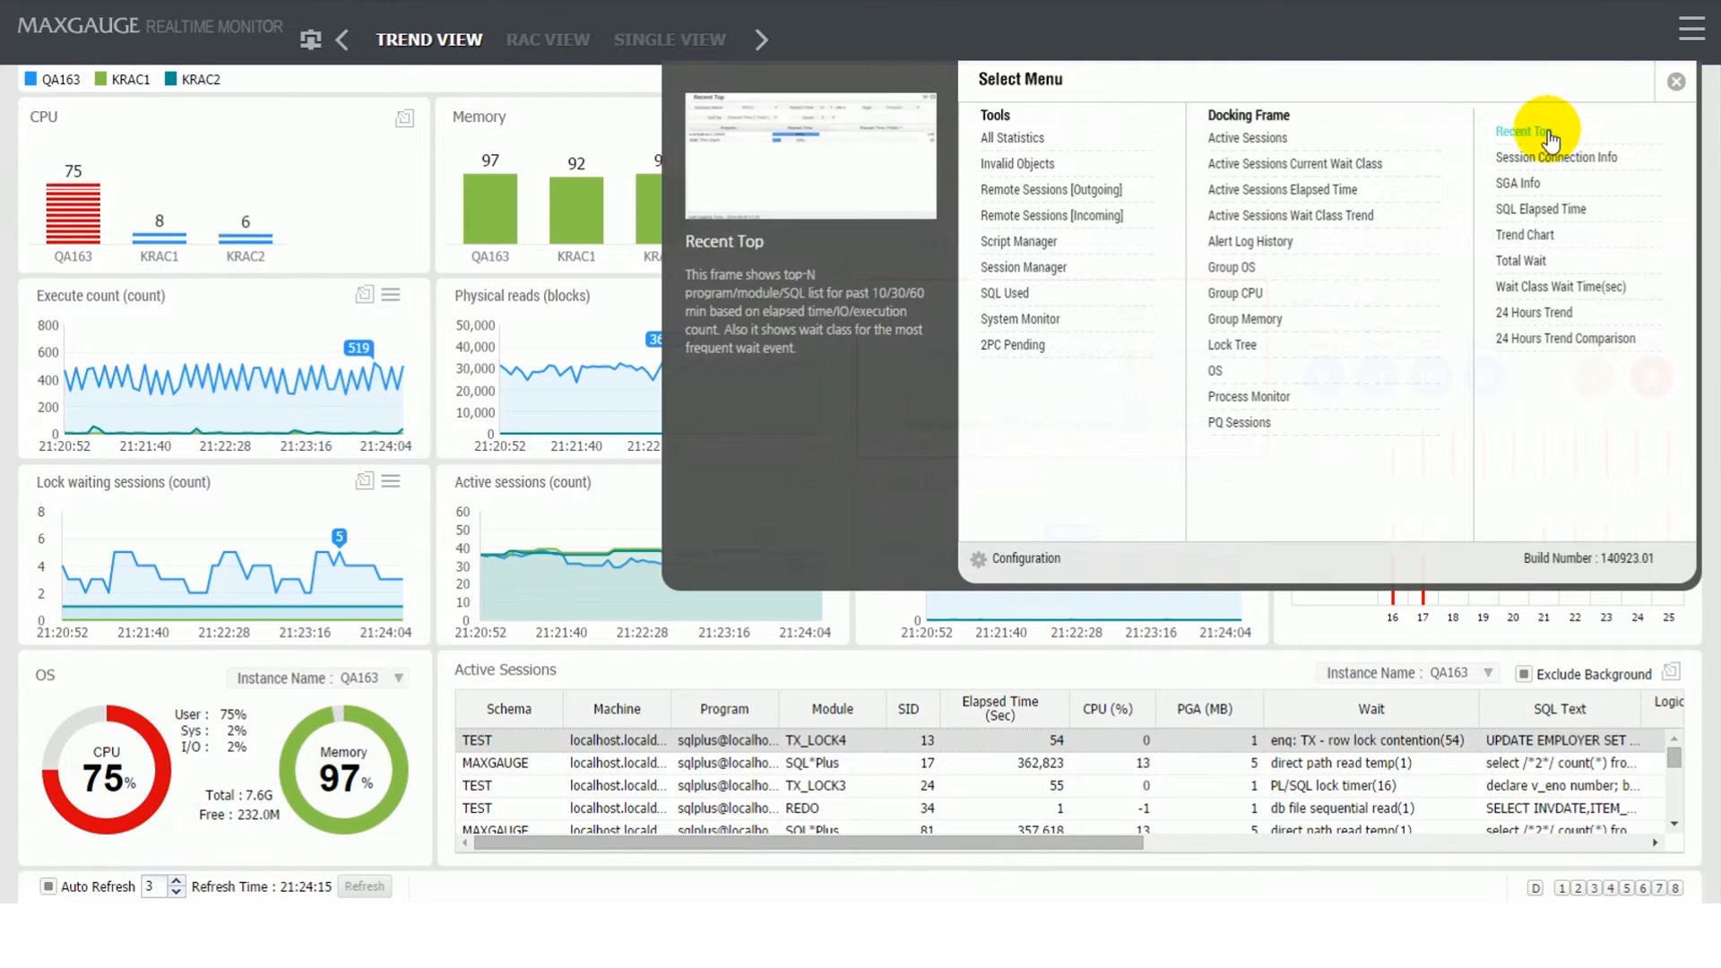
{"action": "mouse_move", "coordinate": [1548, 168]}
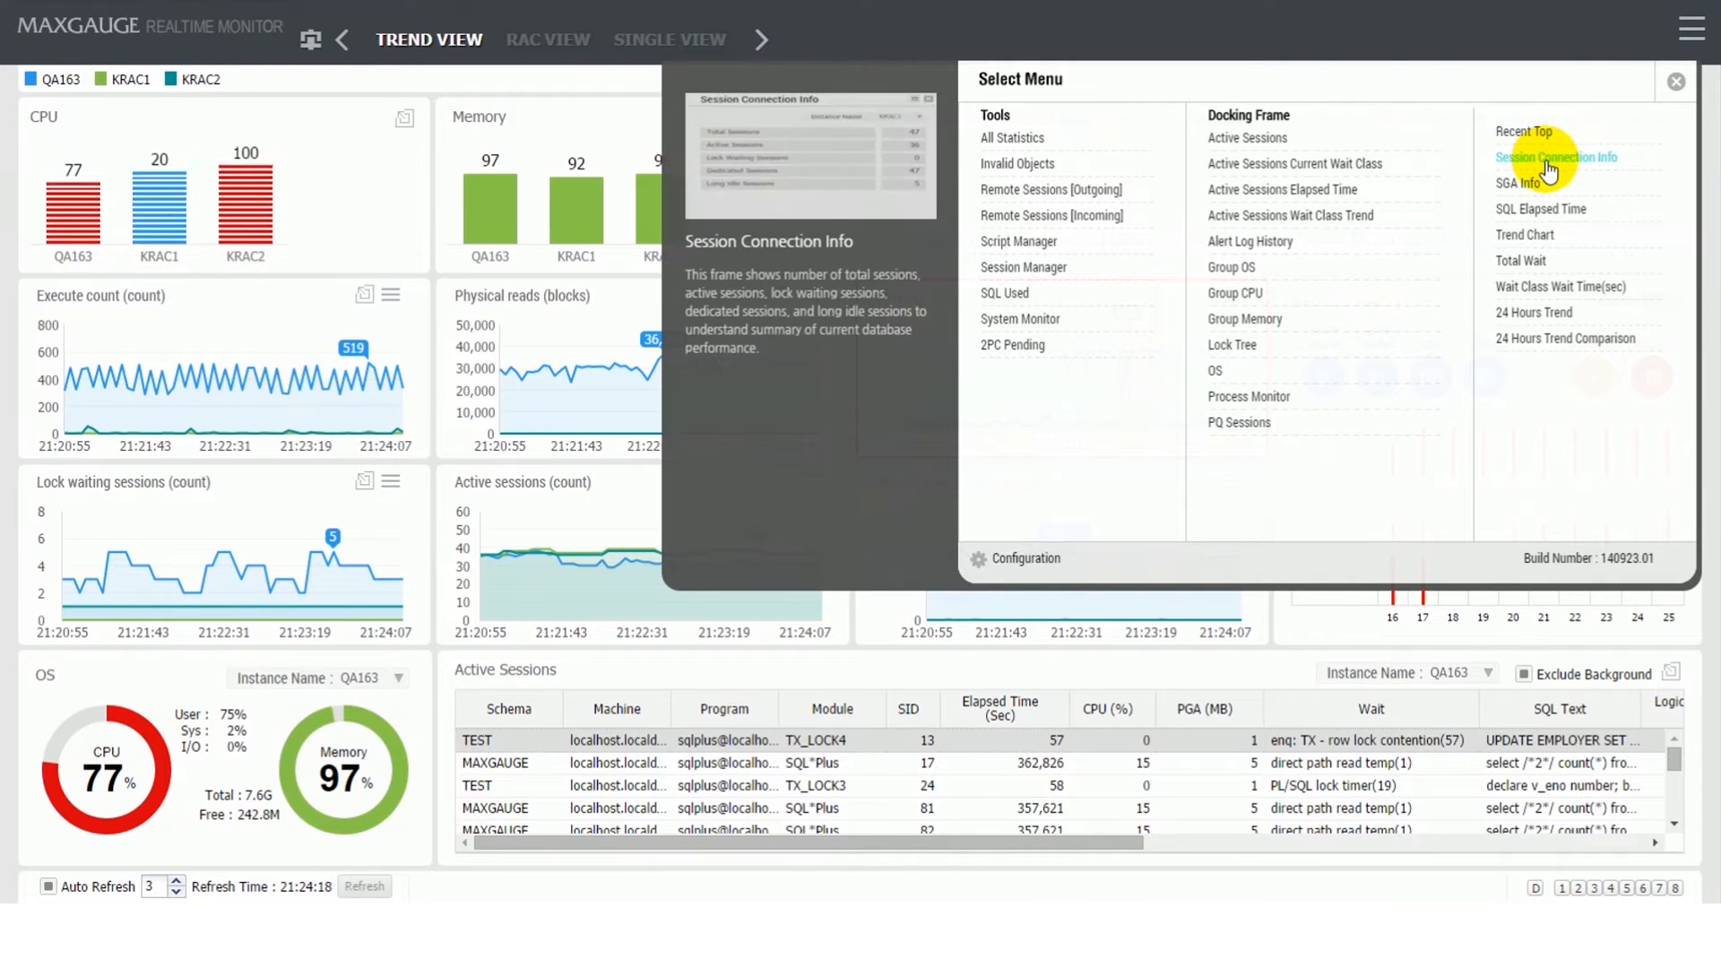
{"action": "left_click", "coordinate": [1557, 157]}
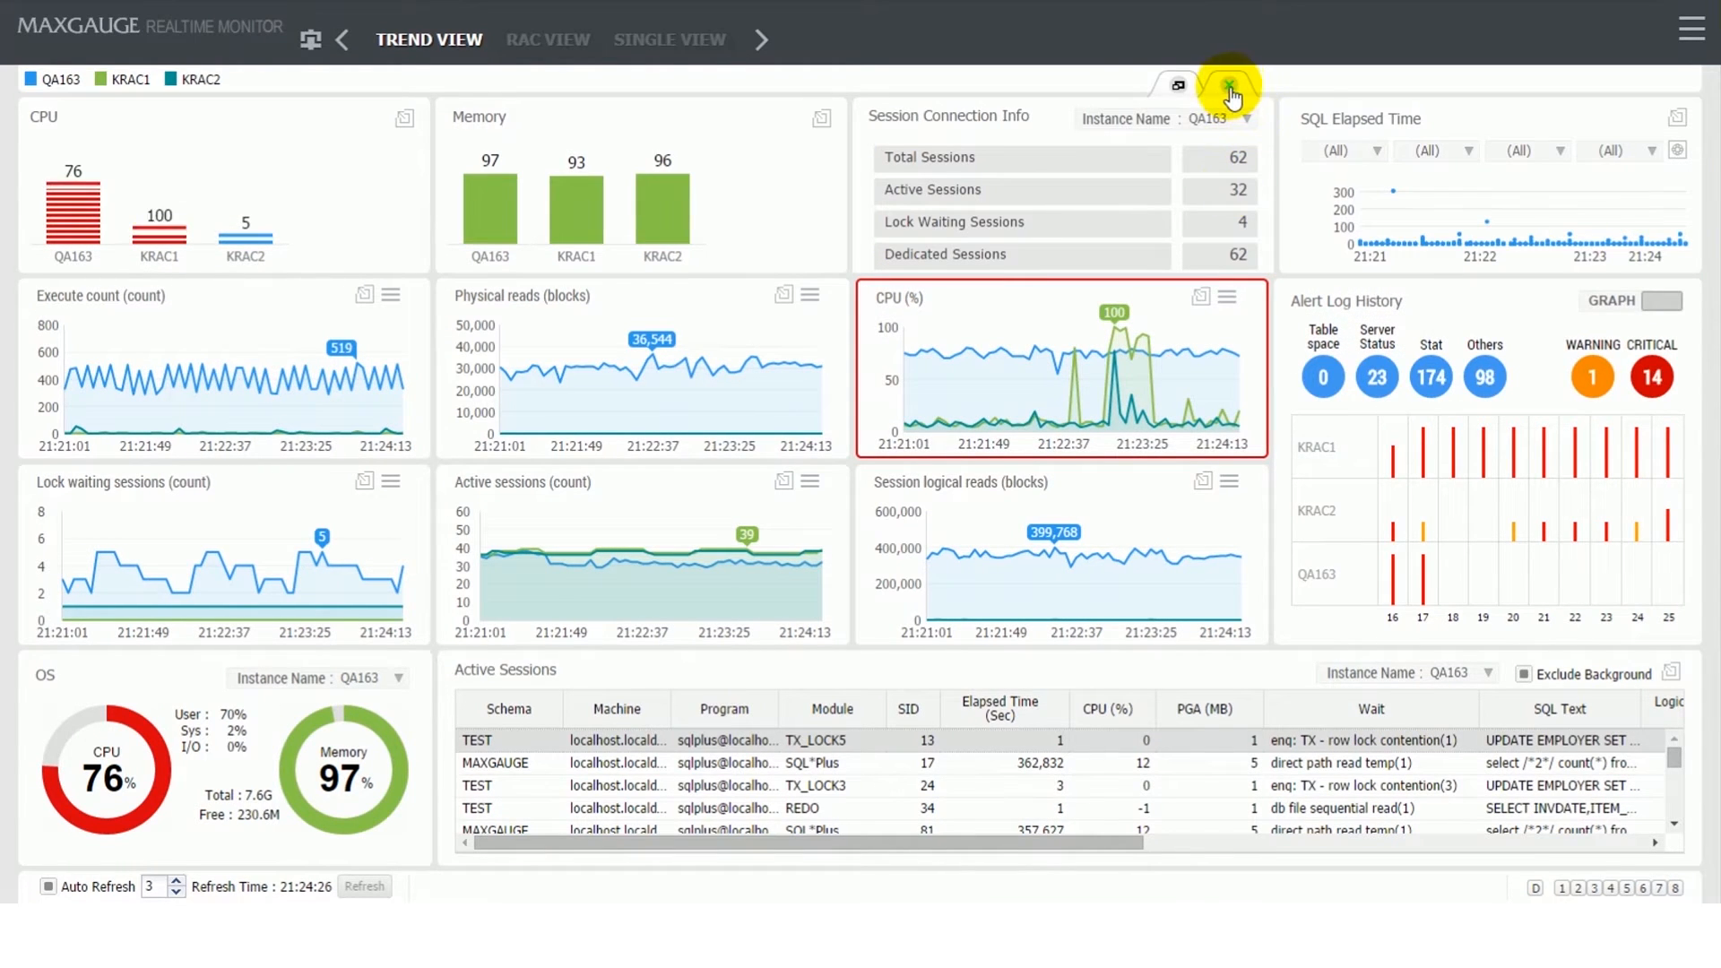
{"action": "left_click", "coordinate": [1226, 85]}
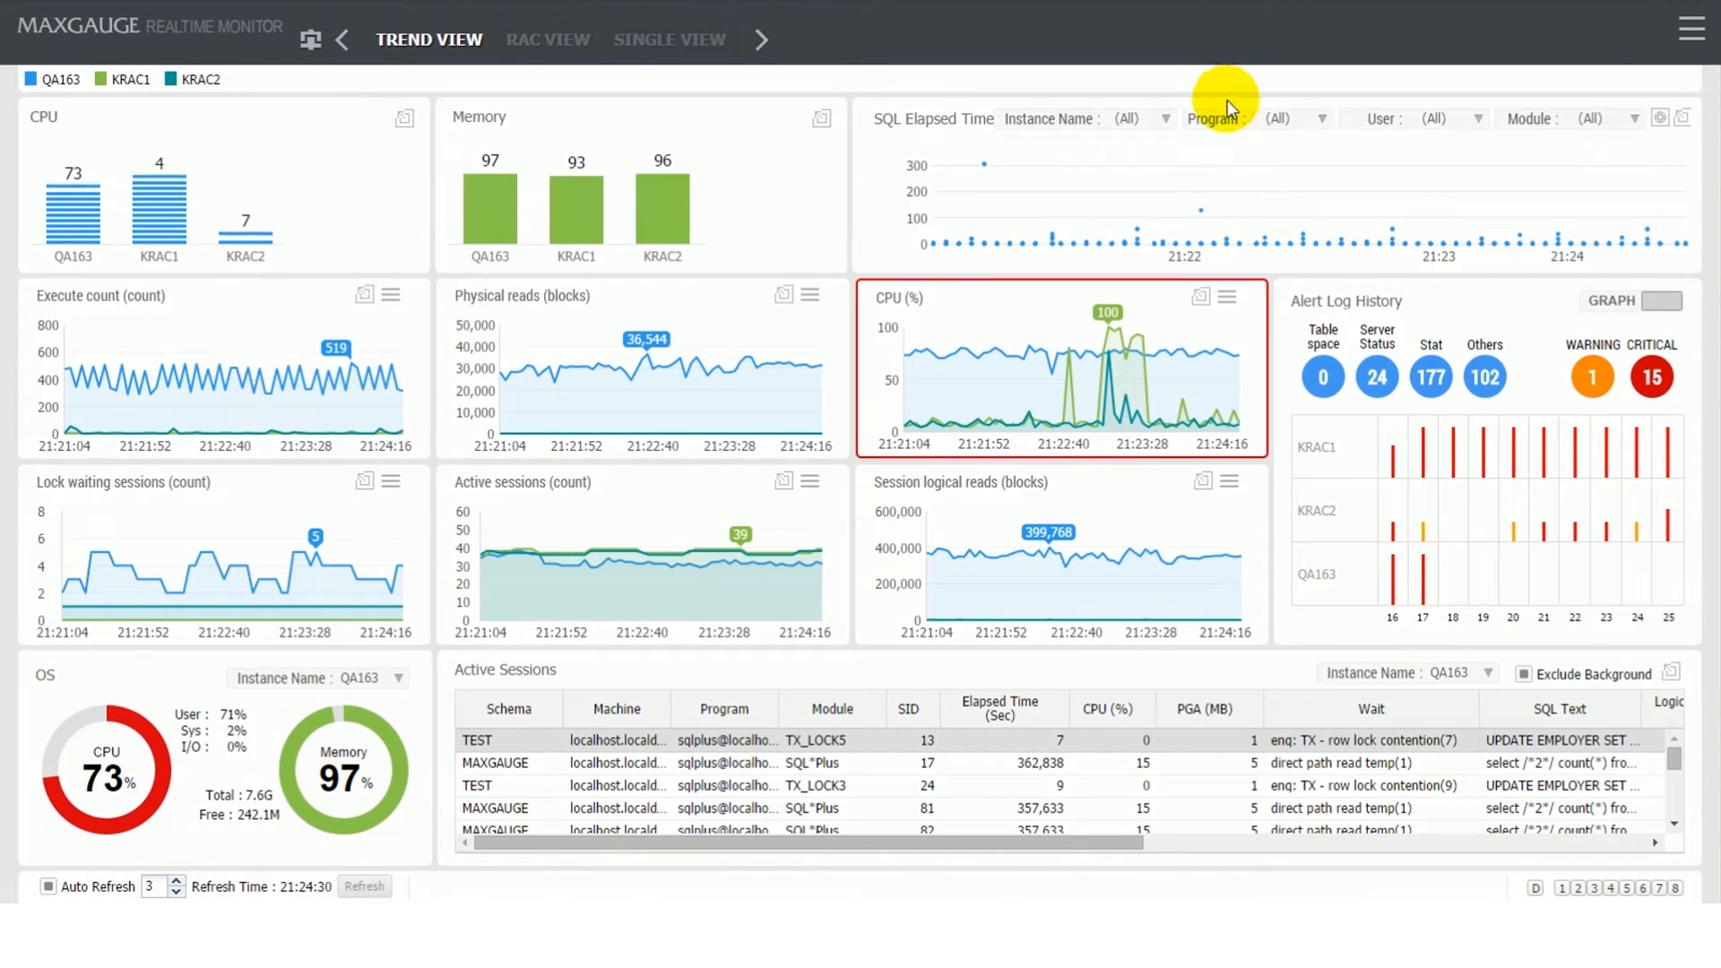
{"action": "mouse_move", "coordinate": [1200, 295]}
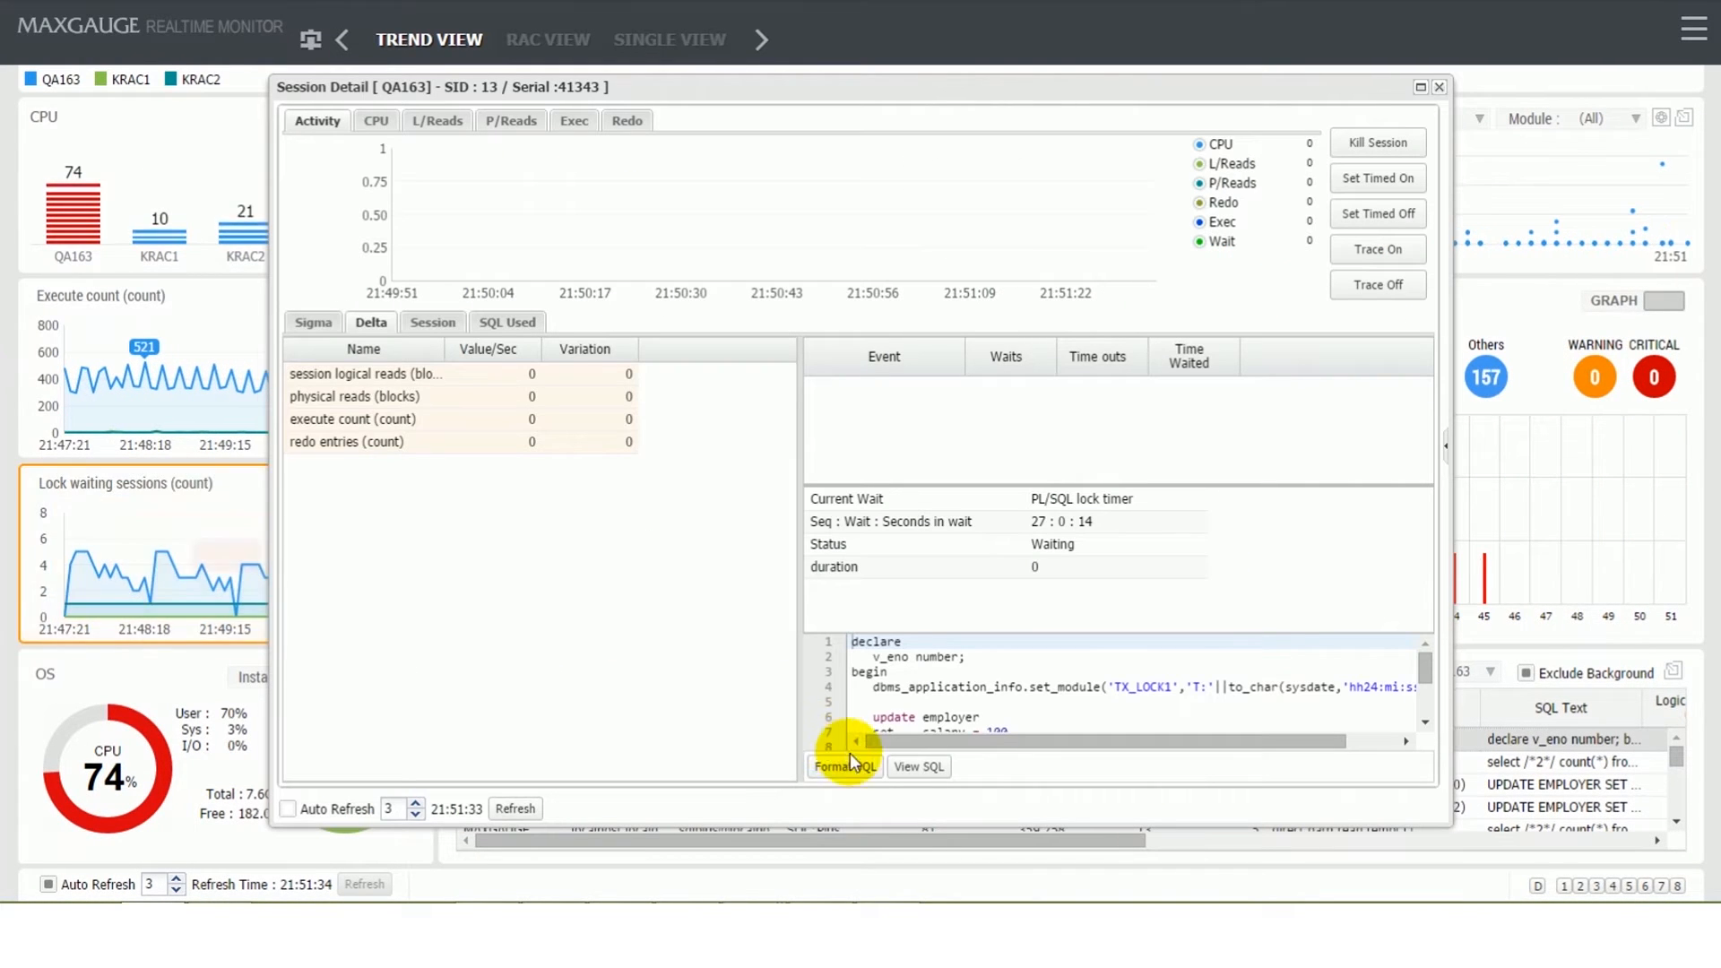
Step: Format and view the session's SQL, then close SQL Detail, Session Detail and SQL Elapsed List
{"action": "left_click", "coordinate": [844, 766]}
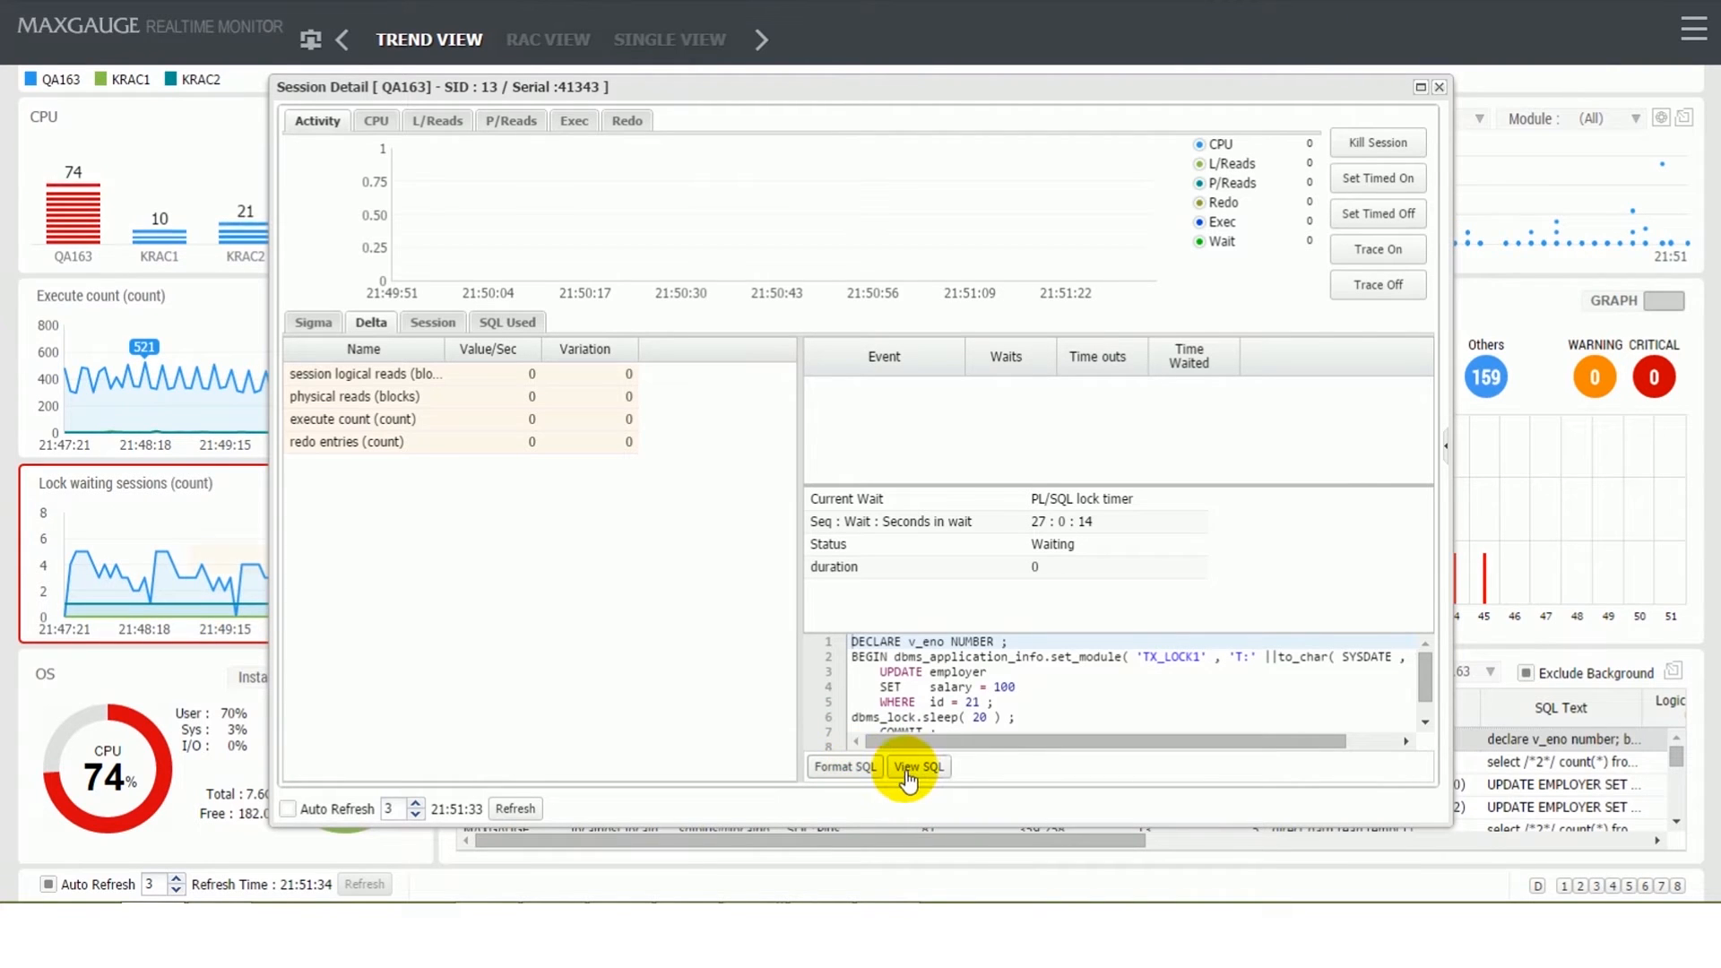
{"action": "left_click", "coordinate": [917, 767]}
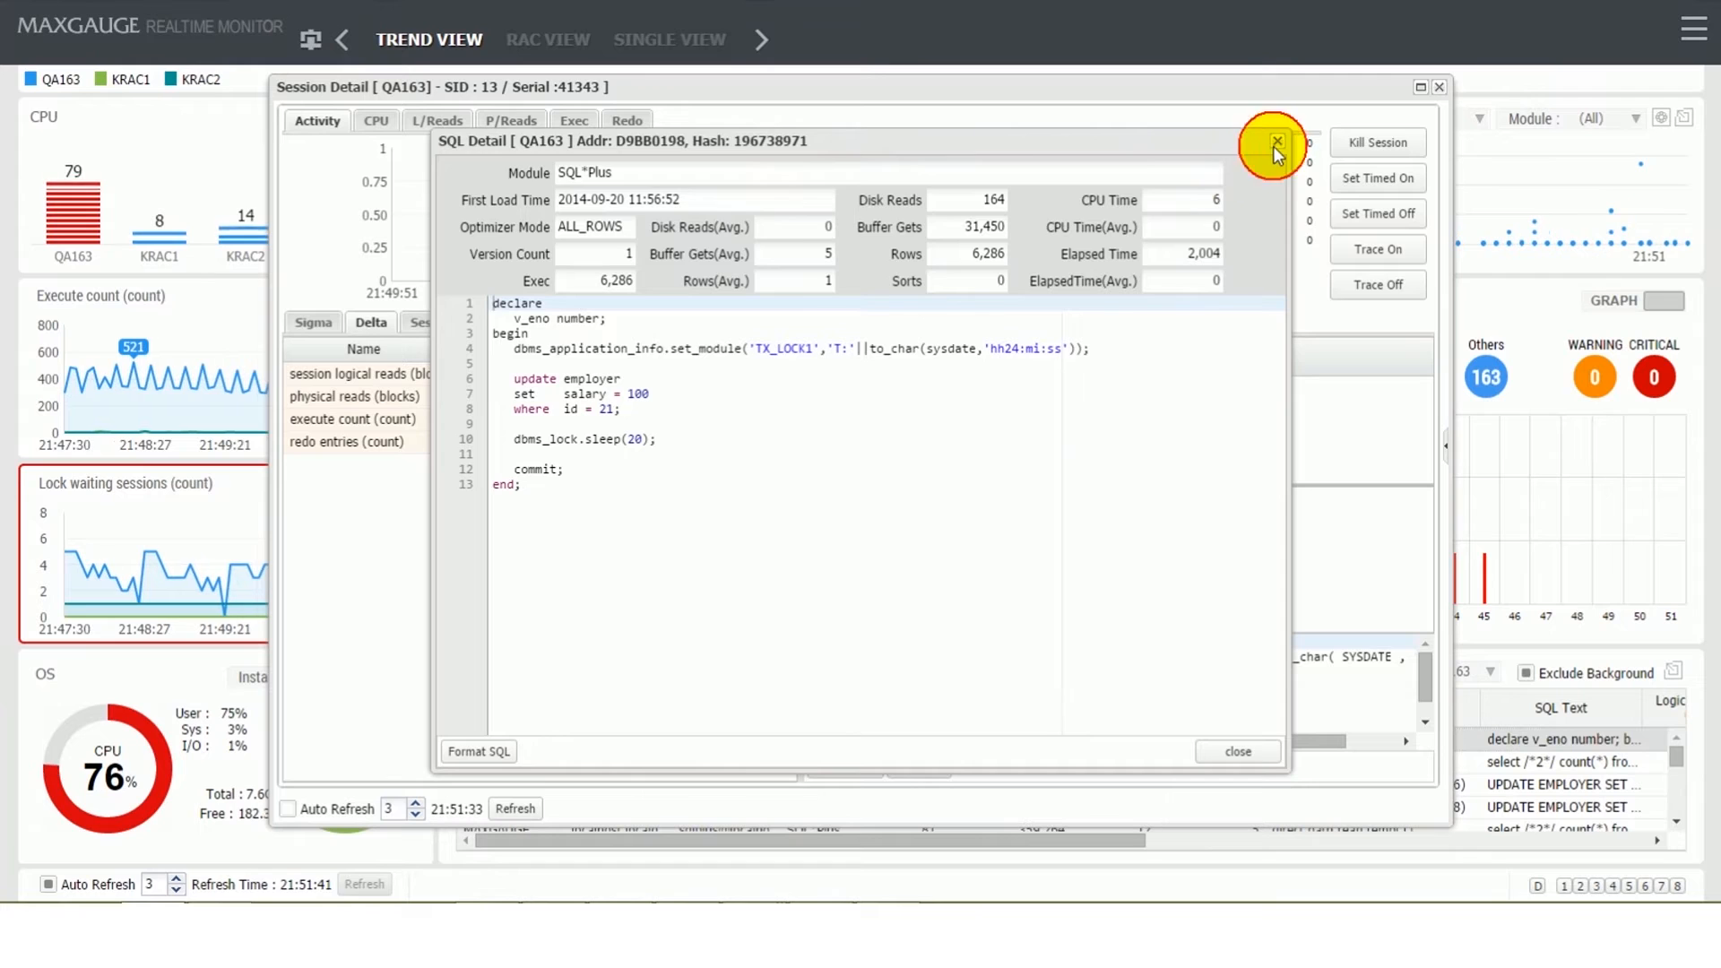
{"action": "left_click", "coordinate": [1276, 142]}
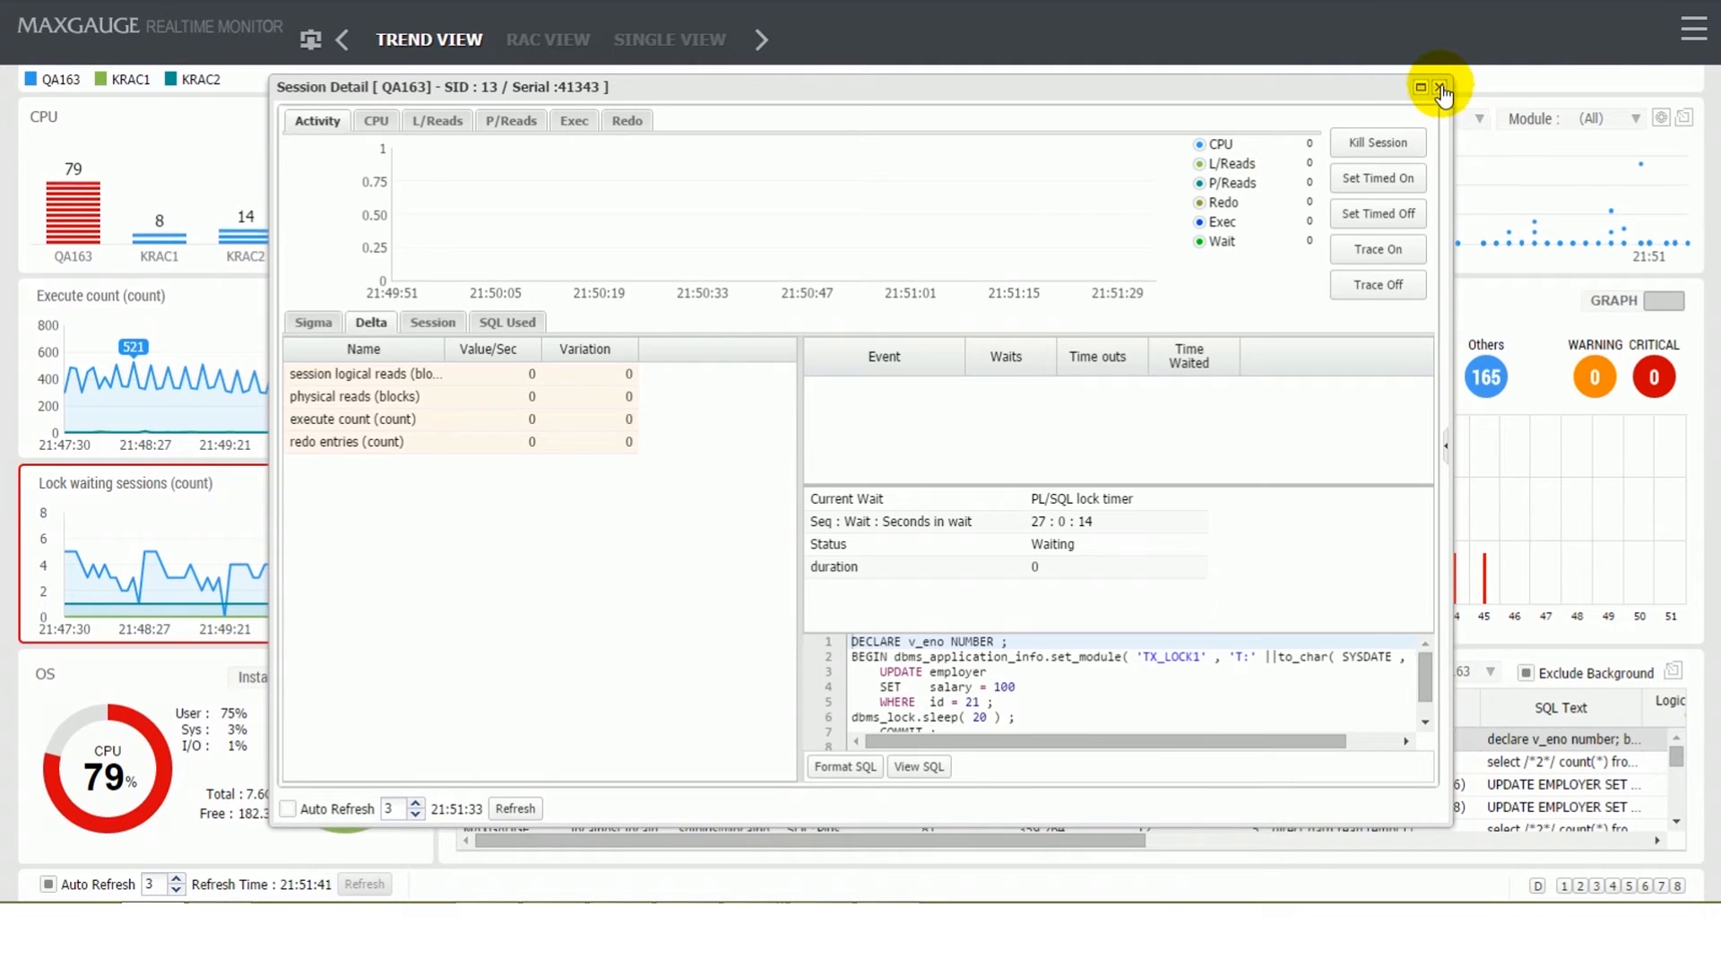
{"action": "left_click", "coordinate": [1442, 86]}
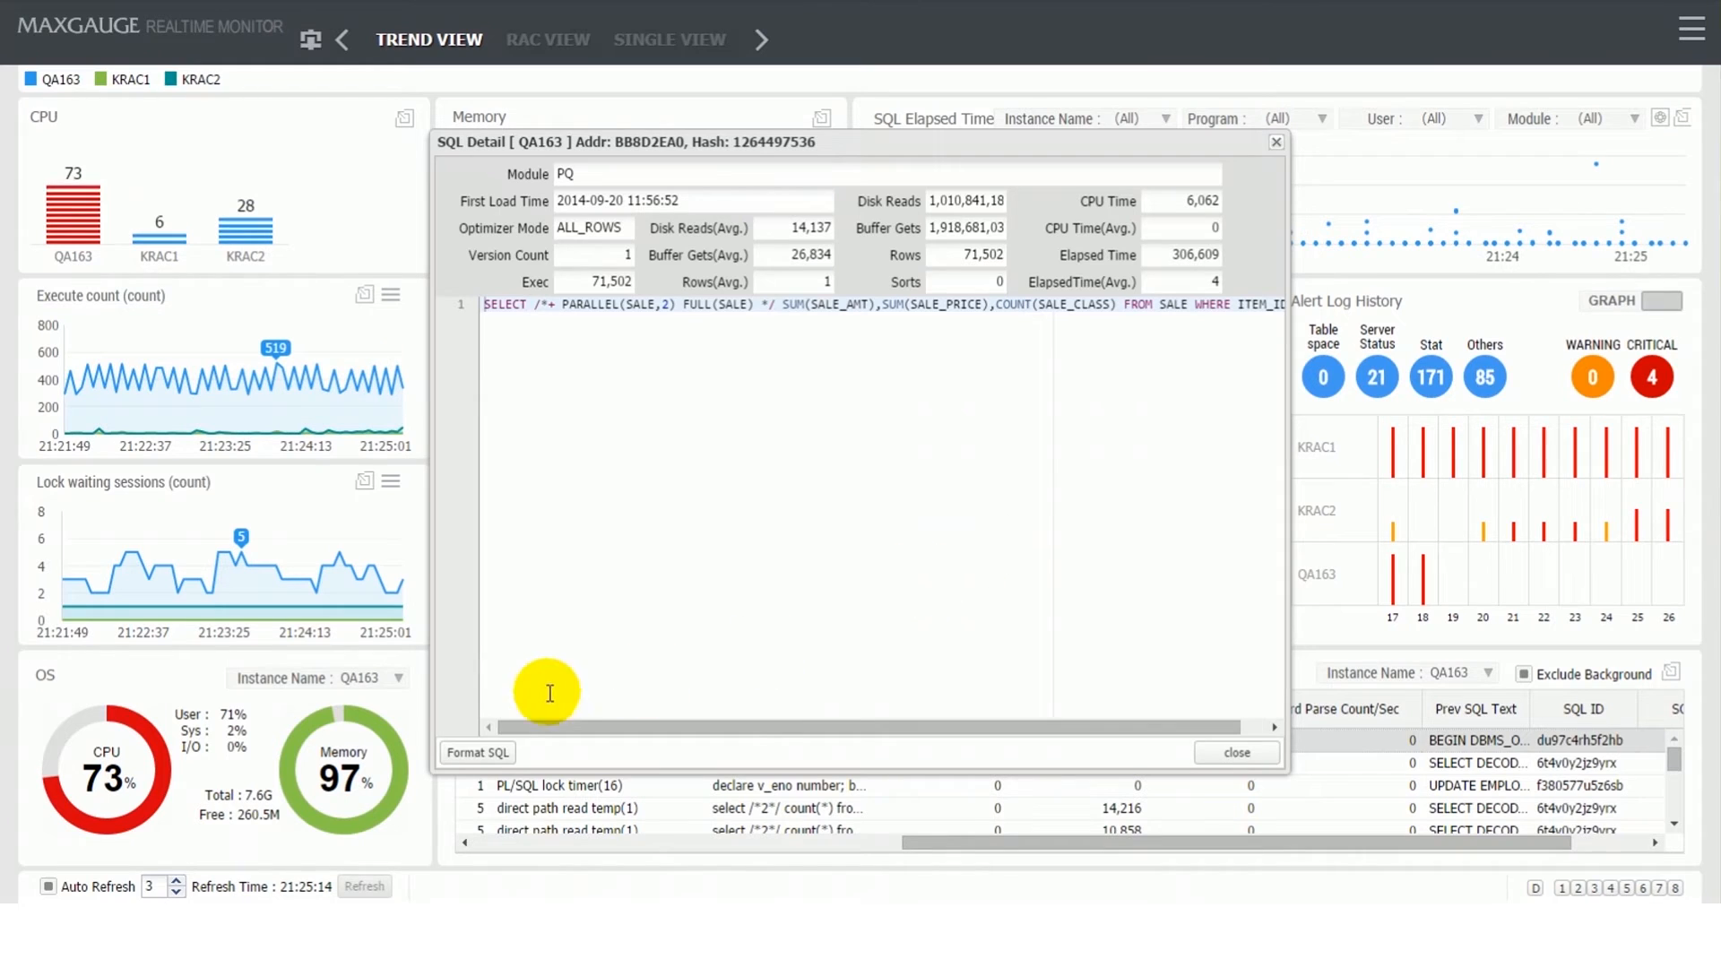
{"action": "left_click", "coordinate": [477, 752]}
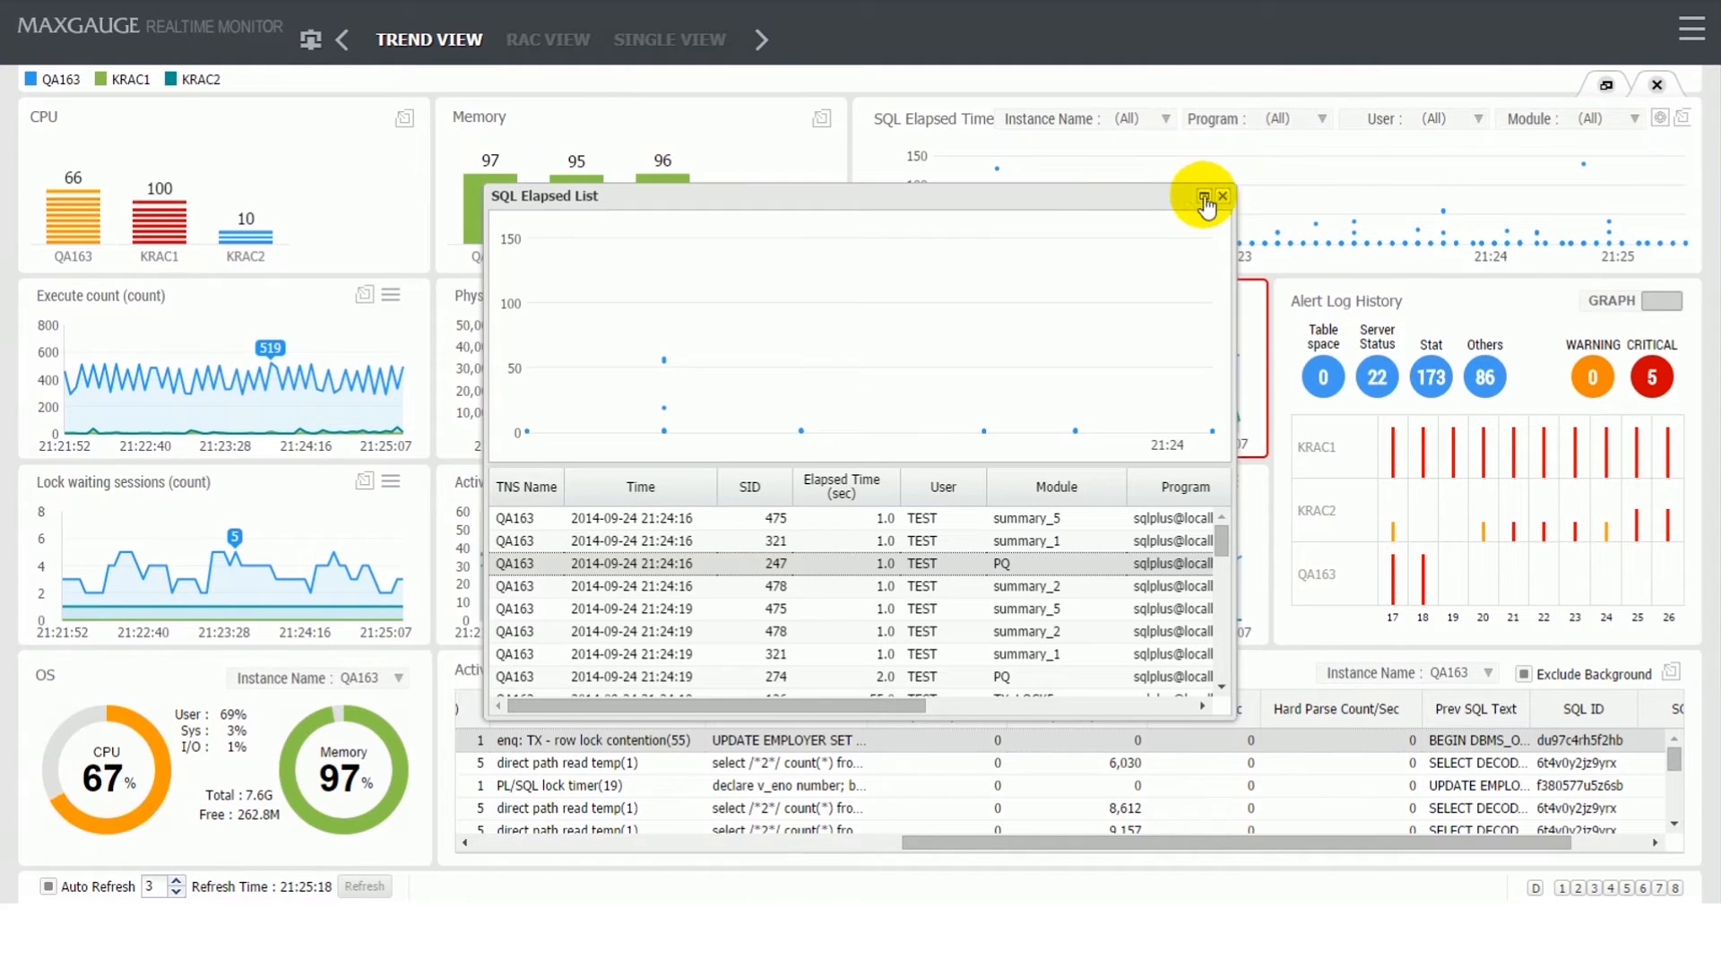
{"action": "left_click", "coordinate": [1223, 196]}
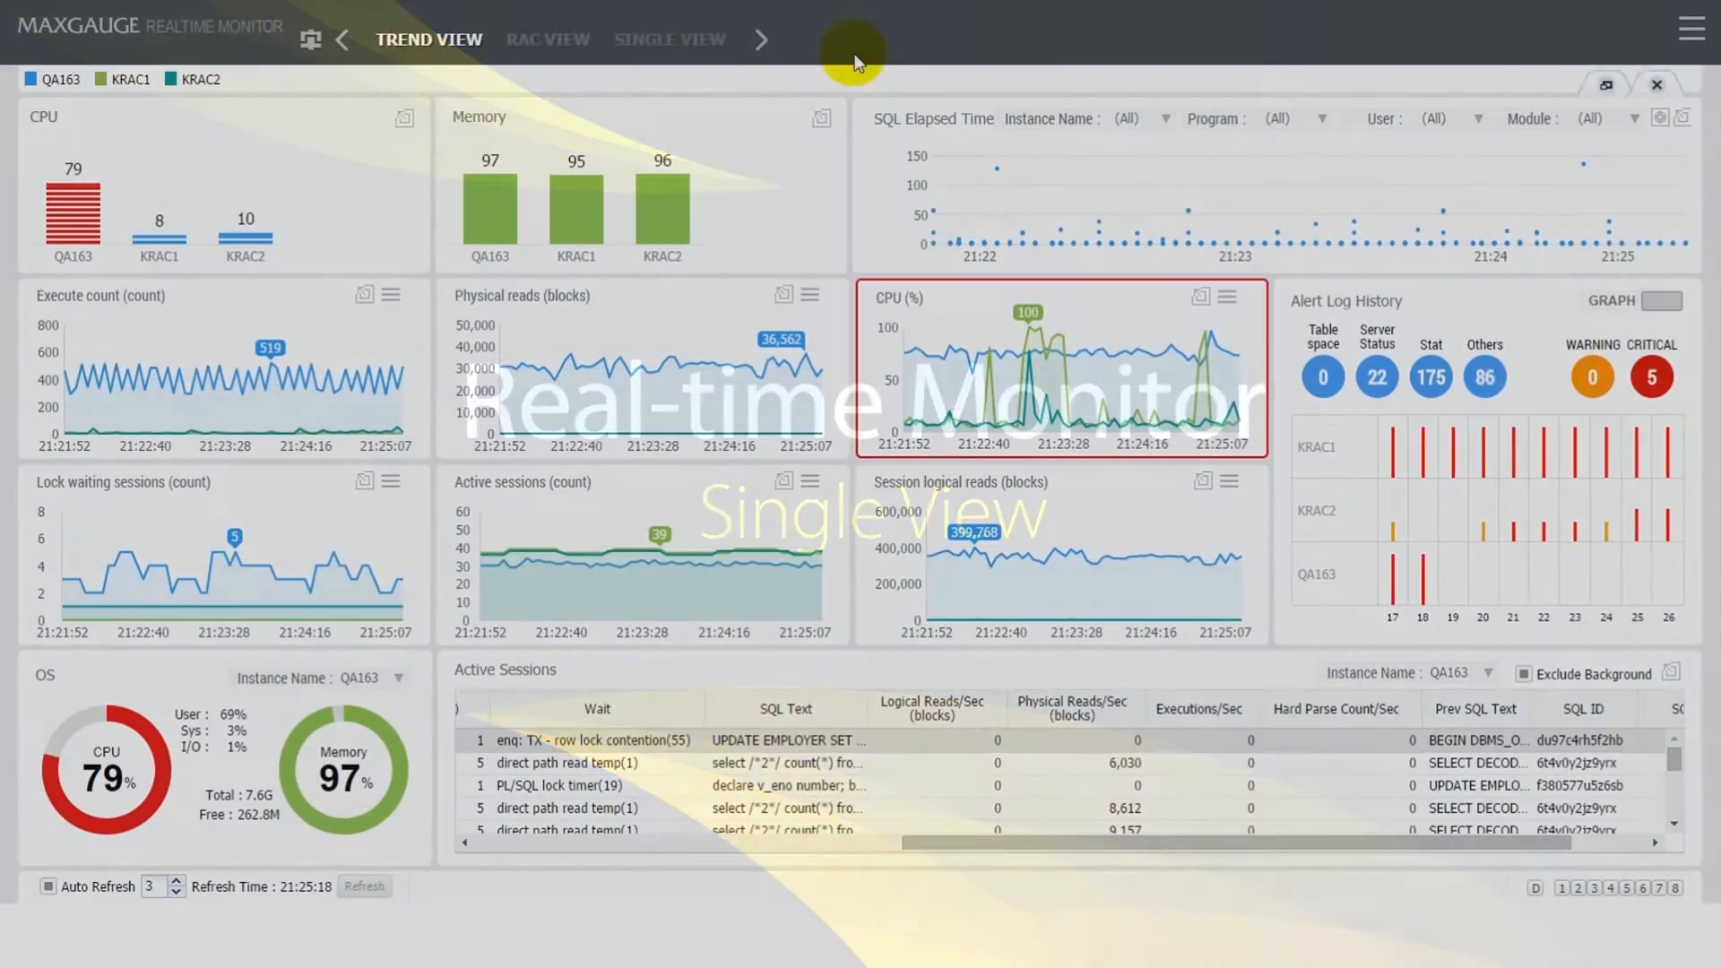
Step: Switch the dashboard to SINGLE VIEW from the top navigation bar
{"action": "left_click", "coordinate": [670, 39]}
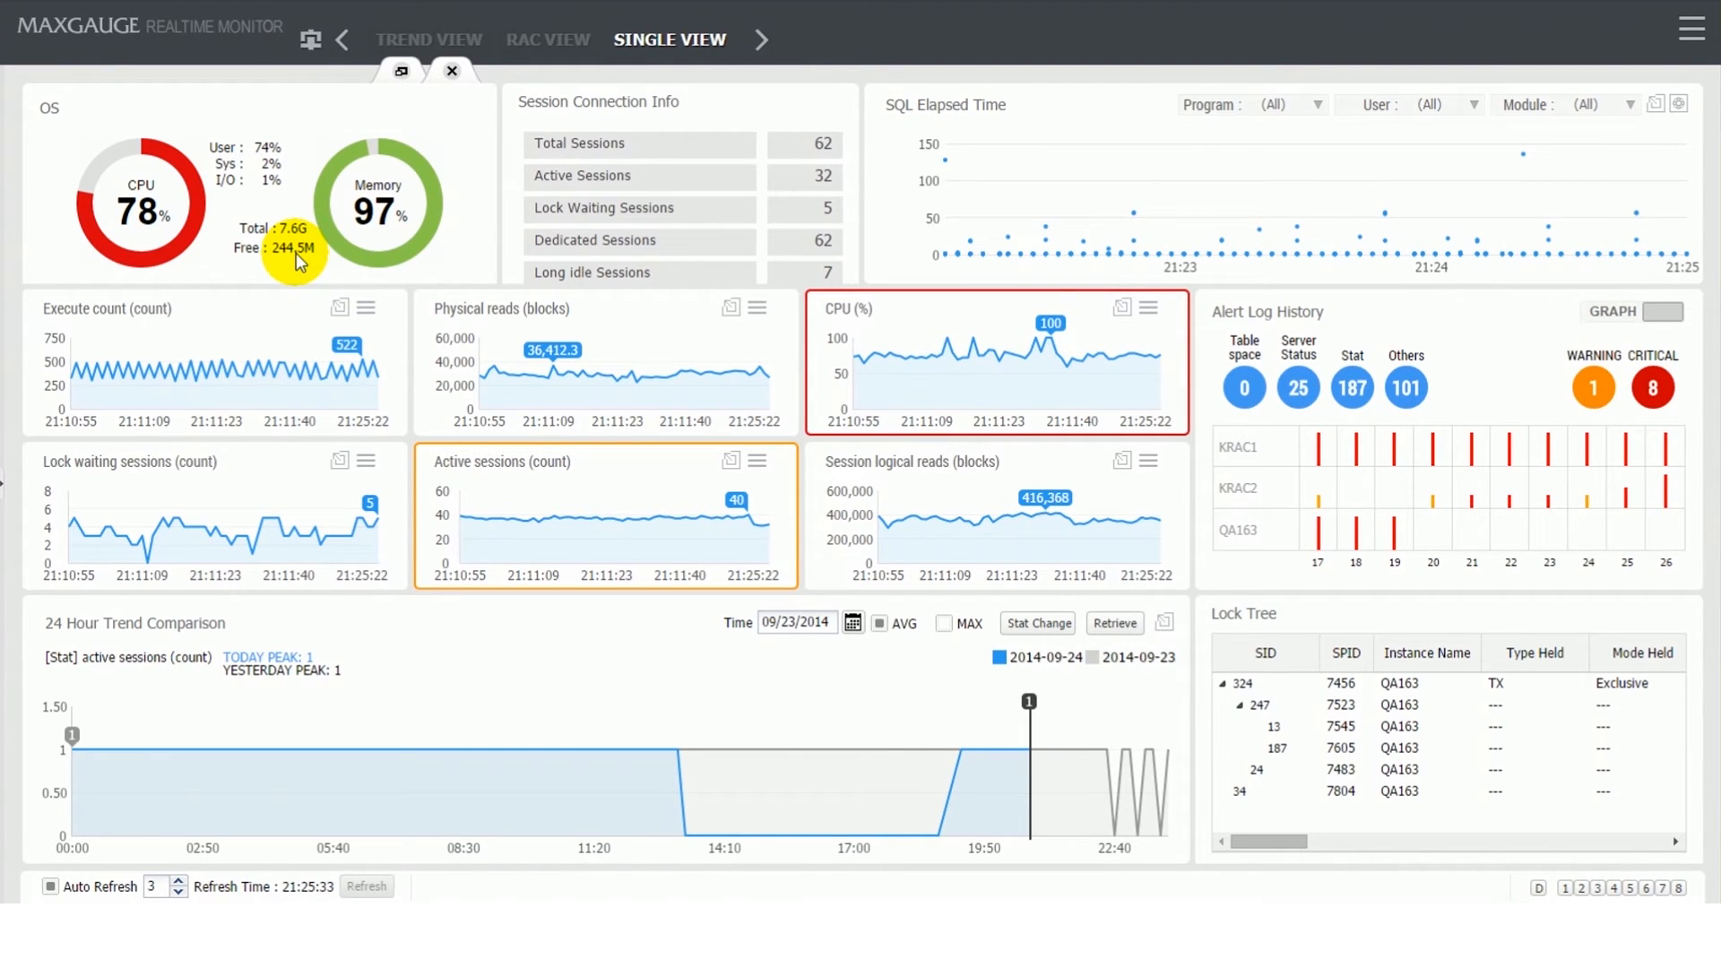
{"action": "mouse_move", "coordinate": [1188, 144]}
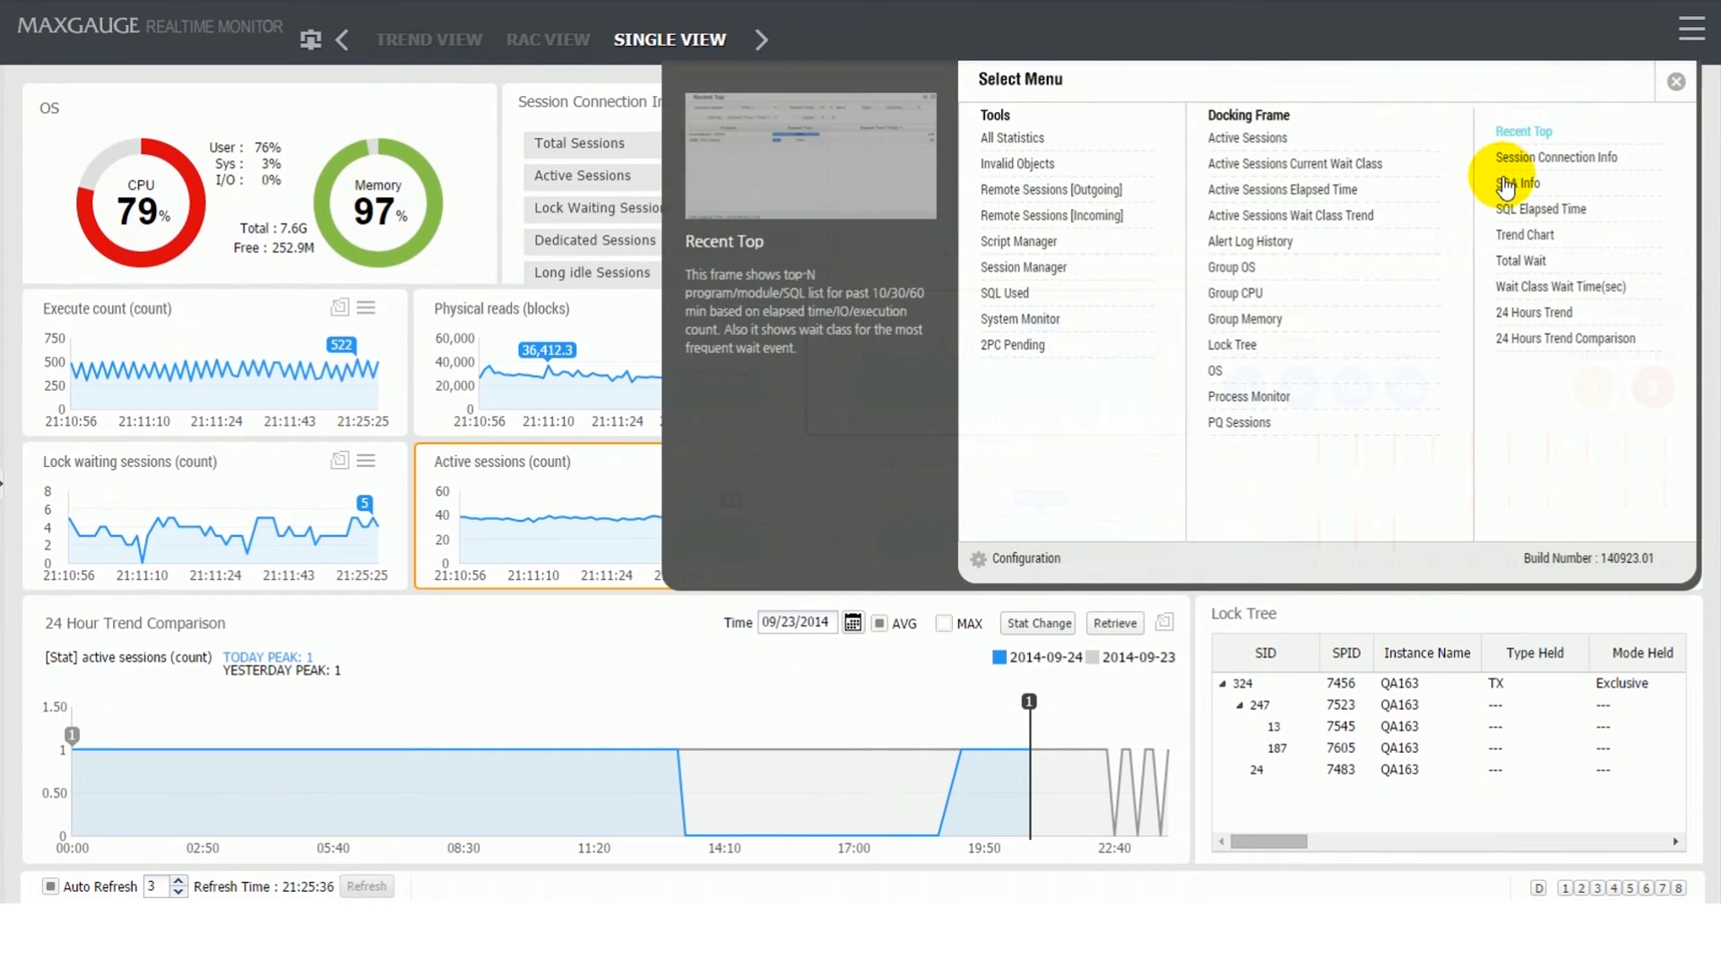
Step: Check SGA Info, then rank KRAC1's Recent Top programs by total logical reads and close the list
{"action": "left_click", "coordinate": [1512, 183]}
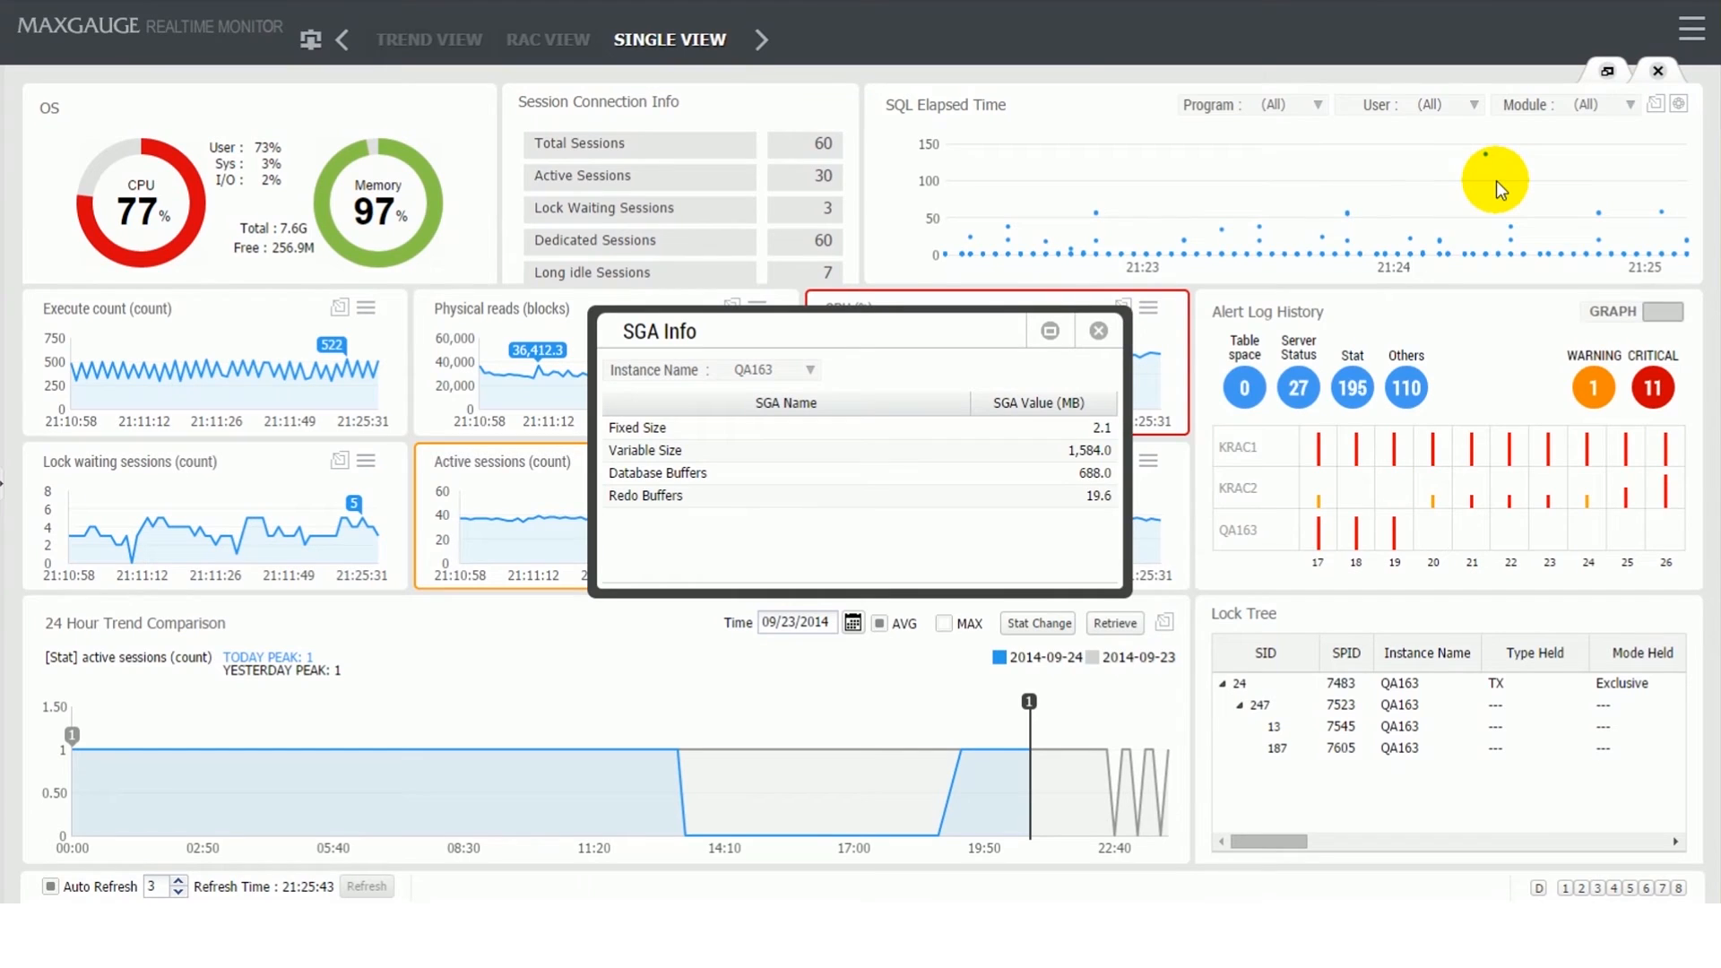
{"action": "mouse_move", "coordinate": [1447, 221]}
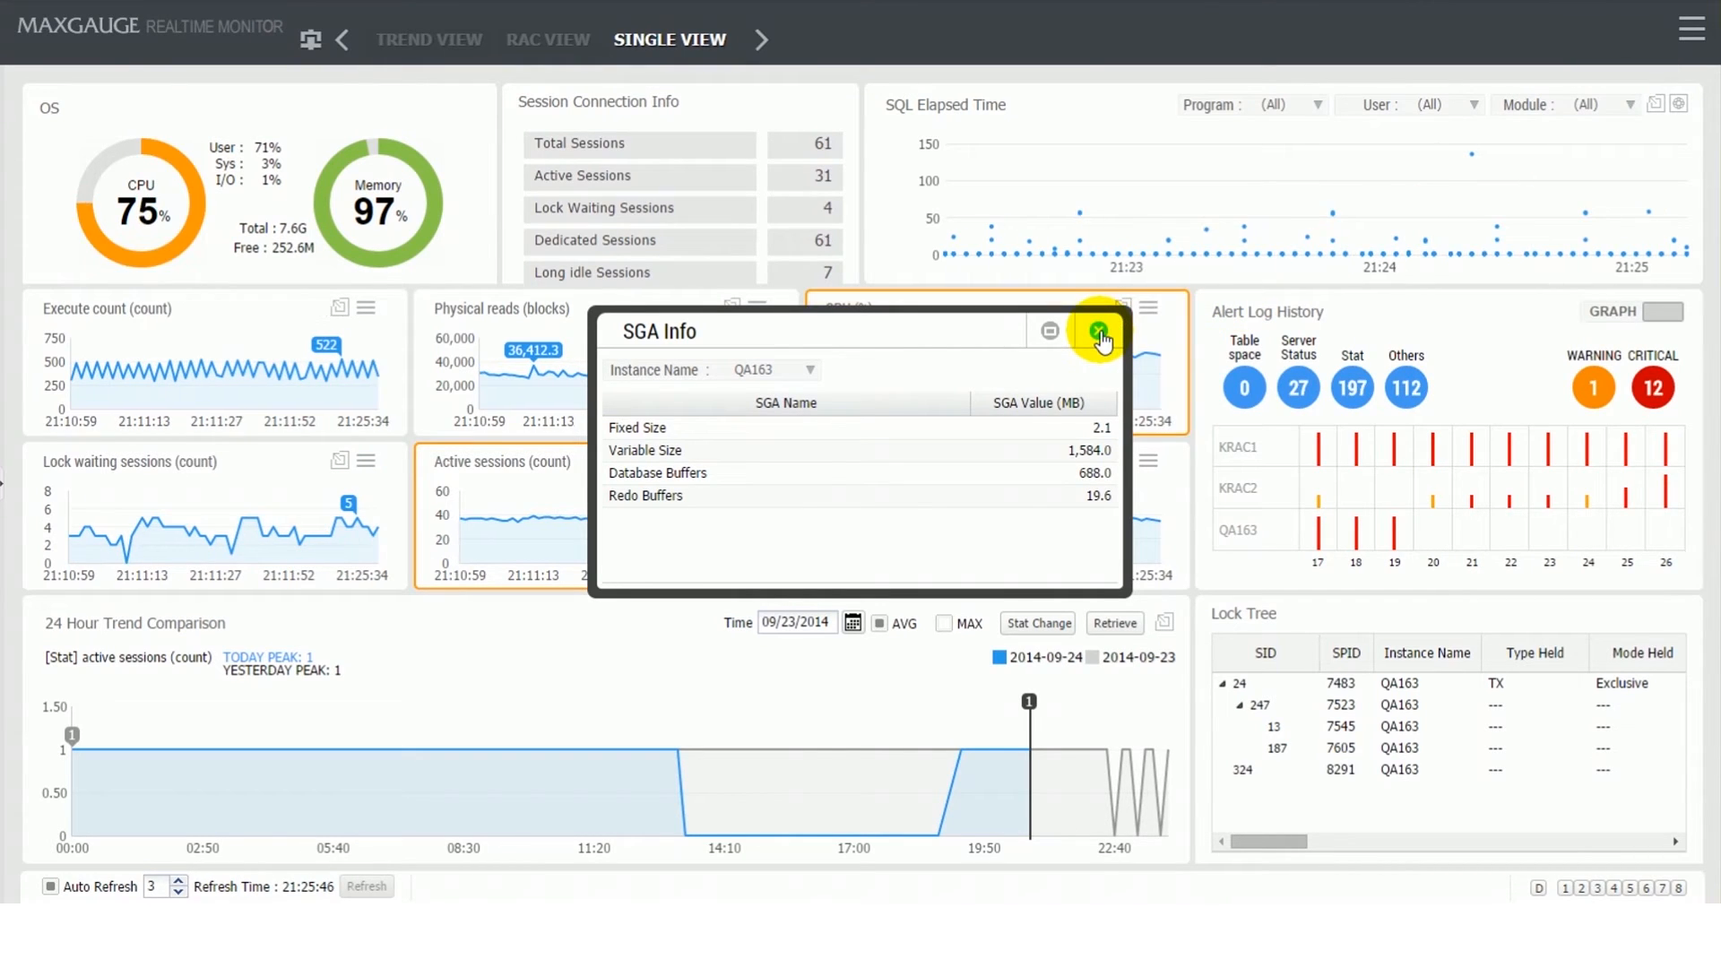
{"action": "left_click", "coordinate": [1687, 28]}
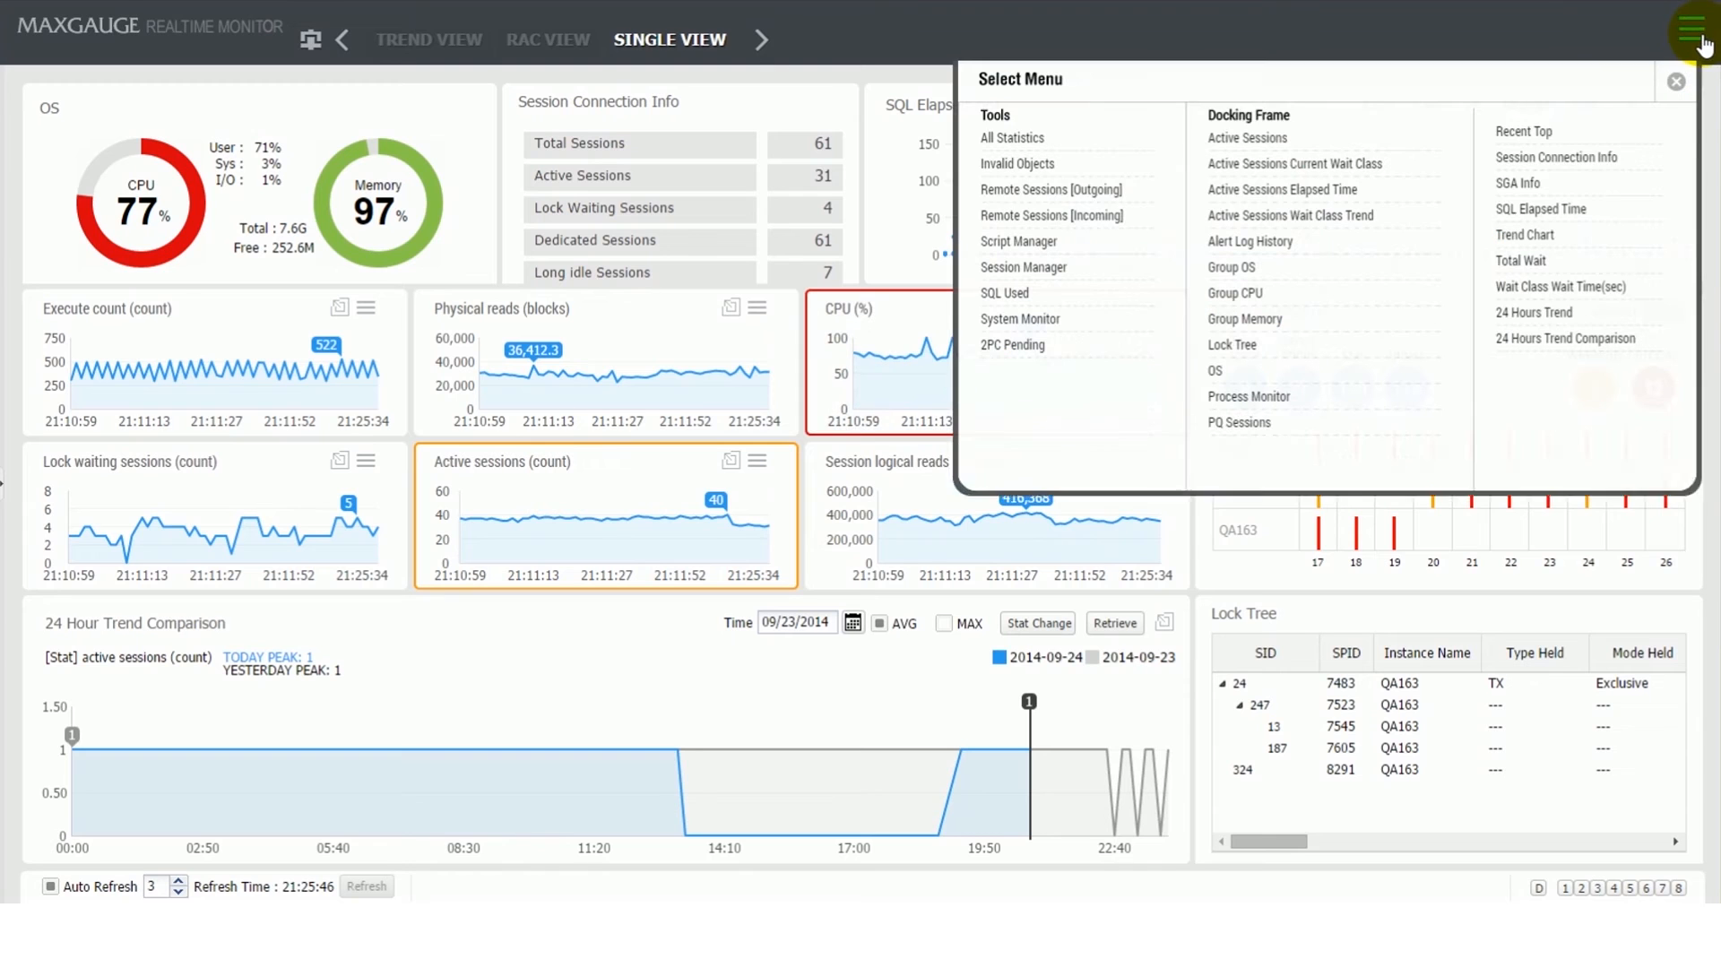
{"action": "mouse_move", "coordinate": [1536, 136]}
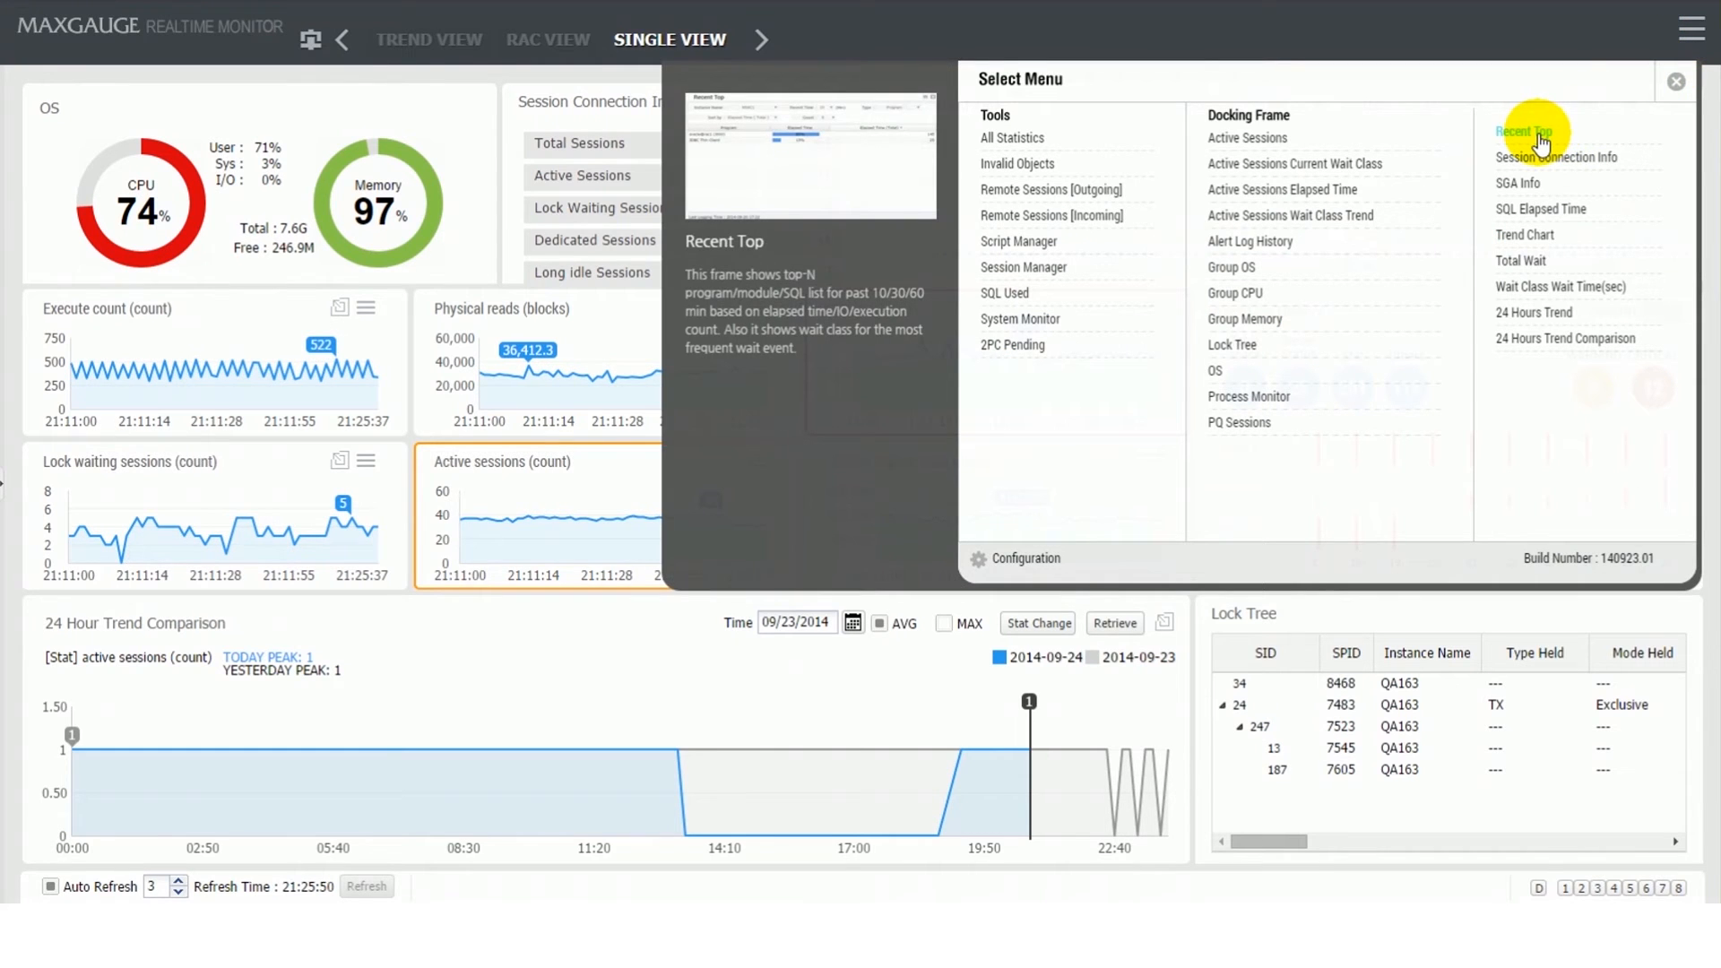
{"action": "left_click", "coordinate": [1522, 130]}
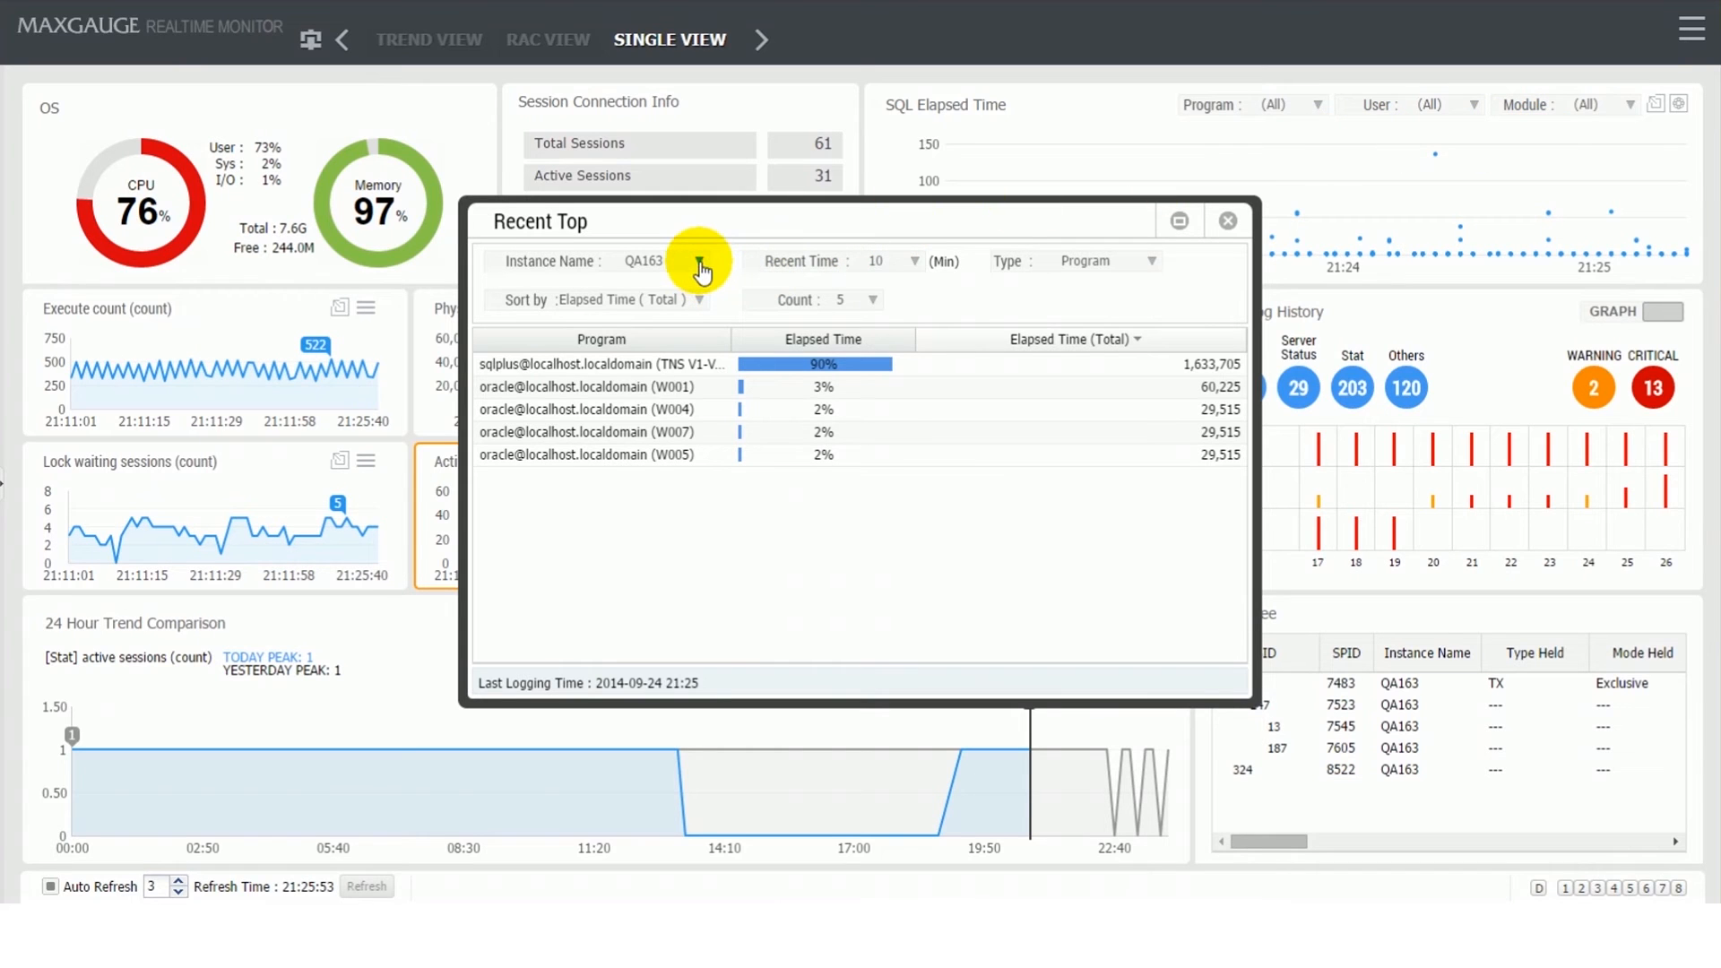
{"action": "left_click", "coordinate": [699, 261]}
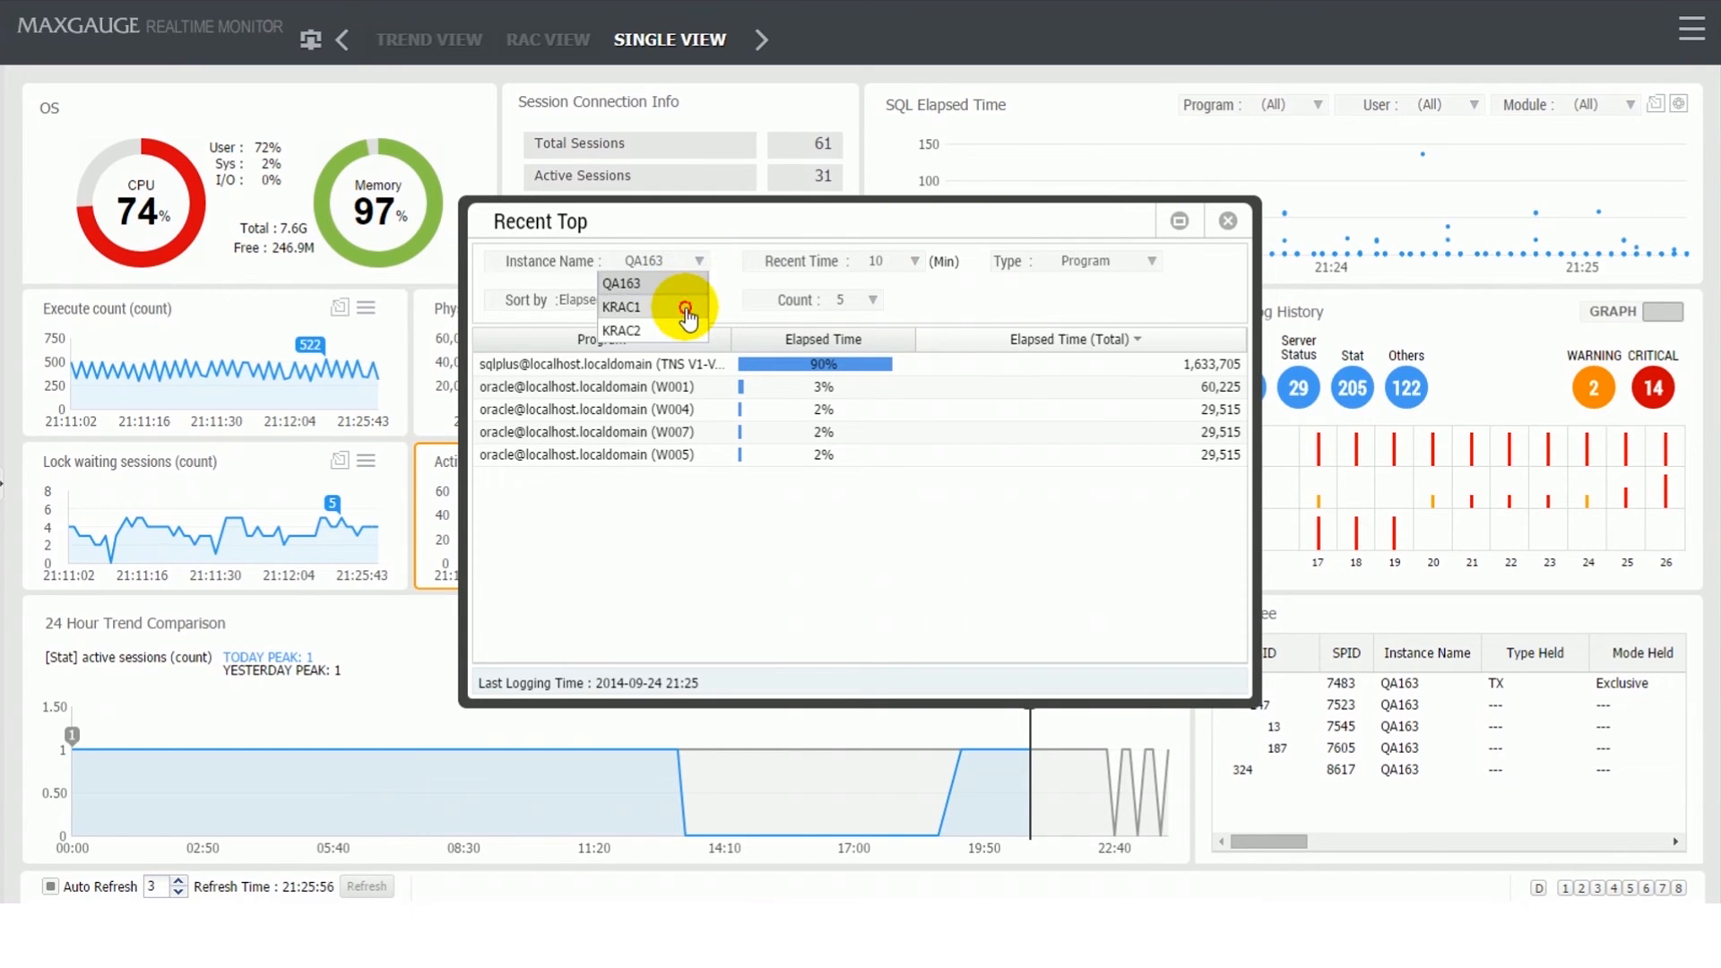
{"action": "left_click", "coordinate": [621, 306]}
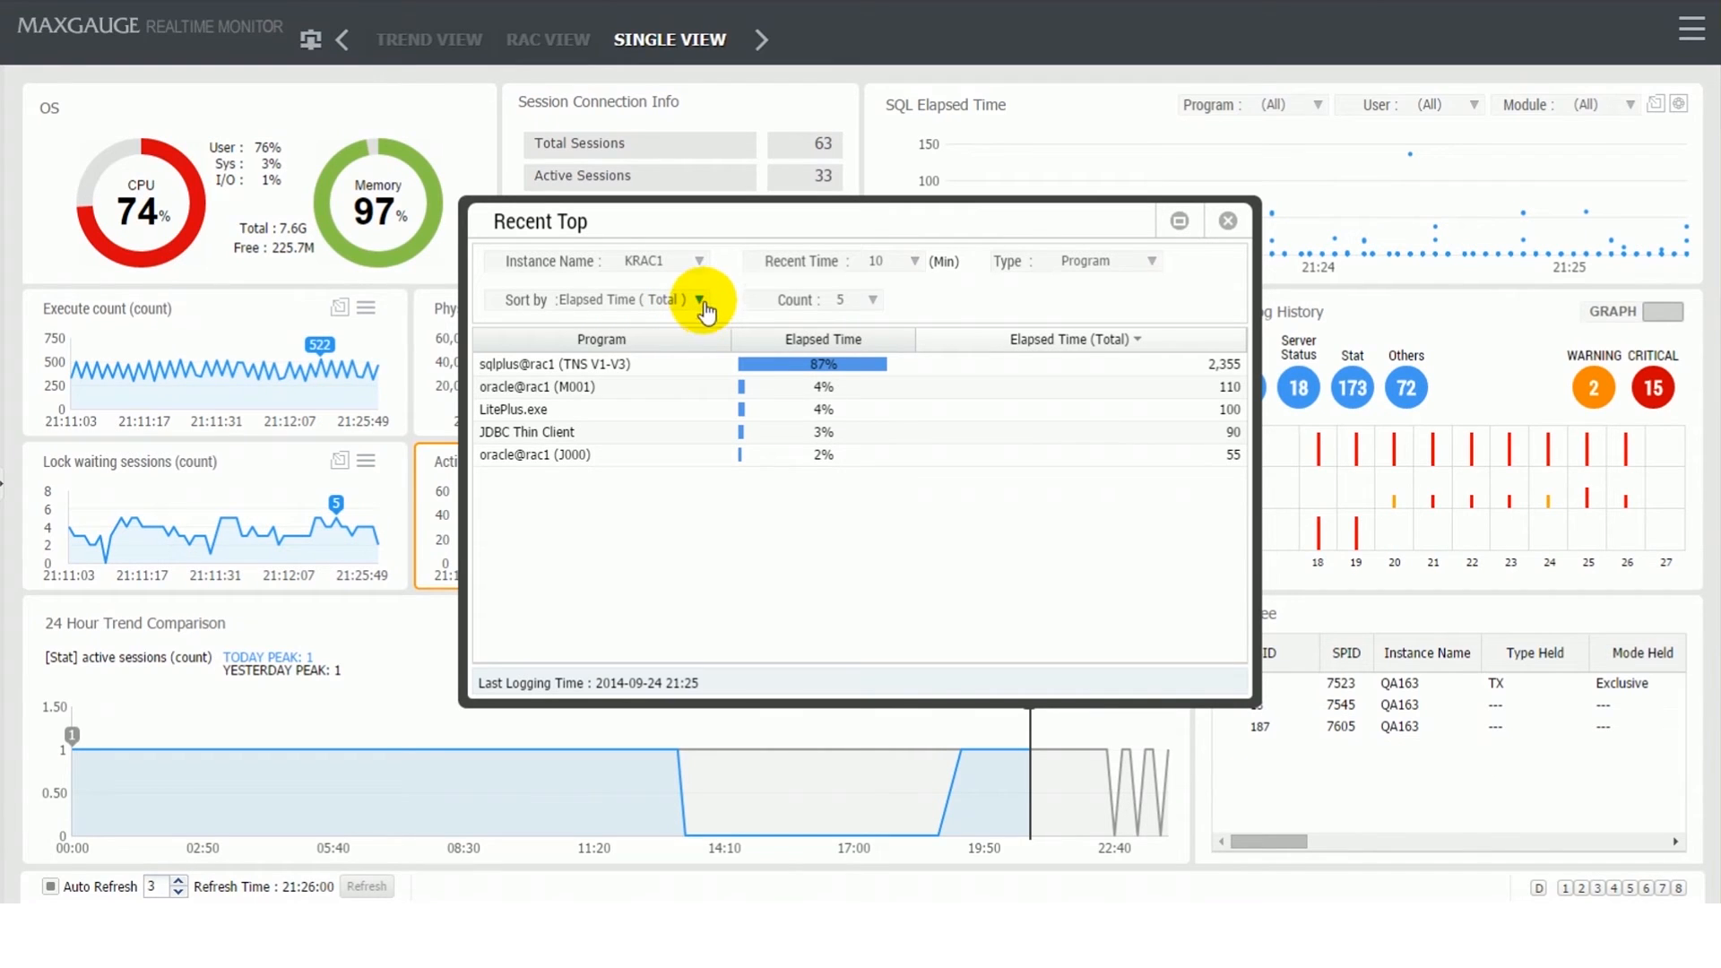
{"action": "left_click", "coordinate": [703, 299]}
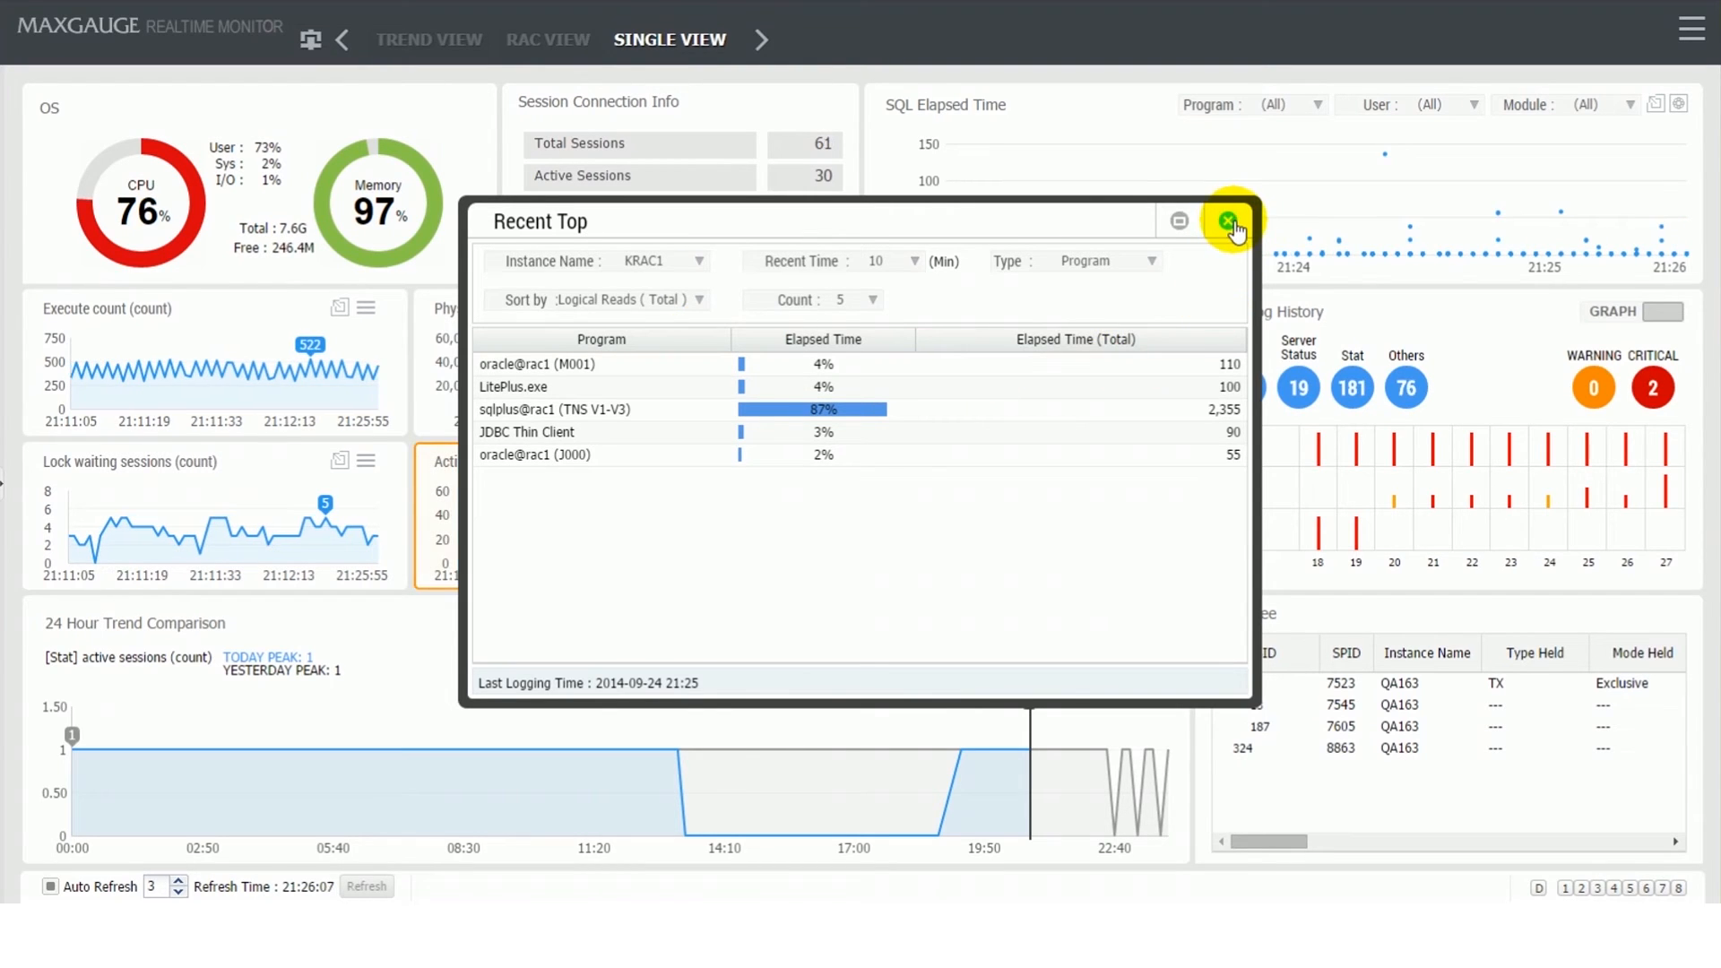
{"action": "left_click", "coordinate": [1227, 221]}
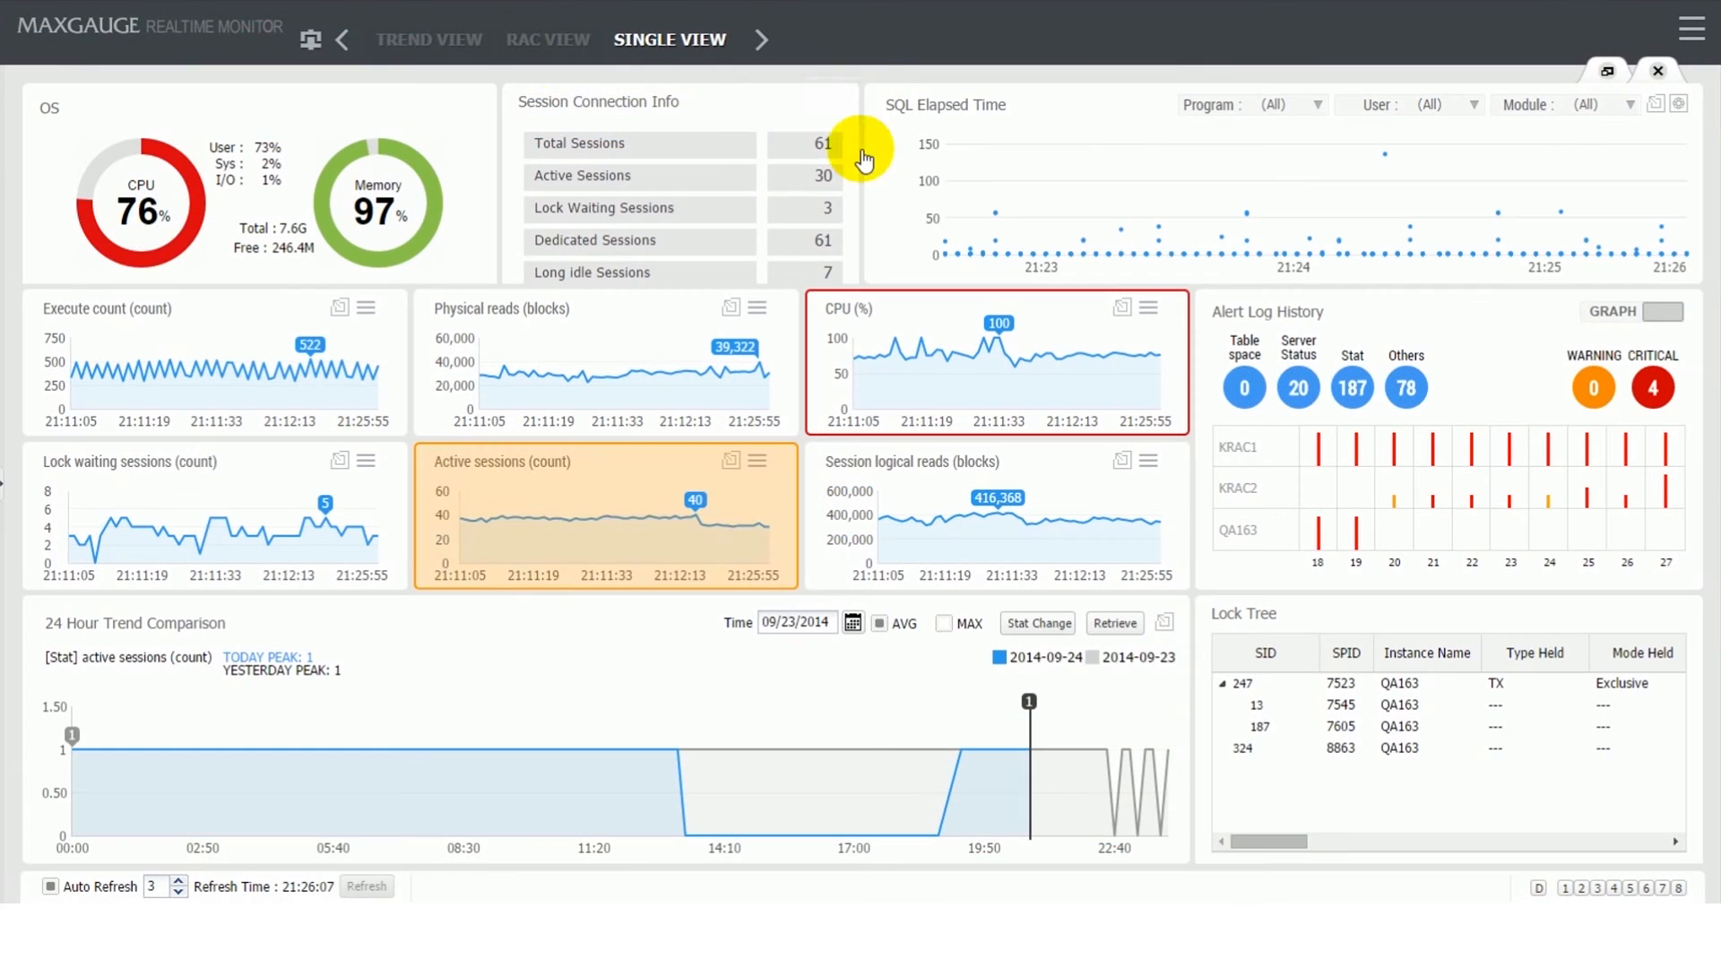
Step: Switch to RAC VIEW to compare instances KRAC1 and KRAC2 side by side
{"action": "left_click", "coordinate": [547, 39]}
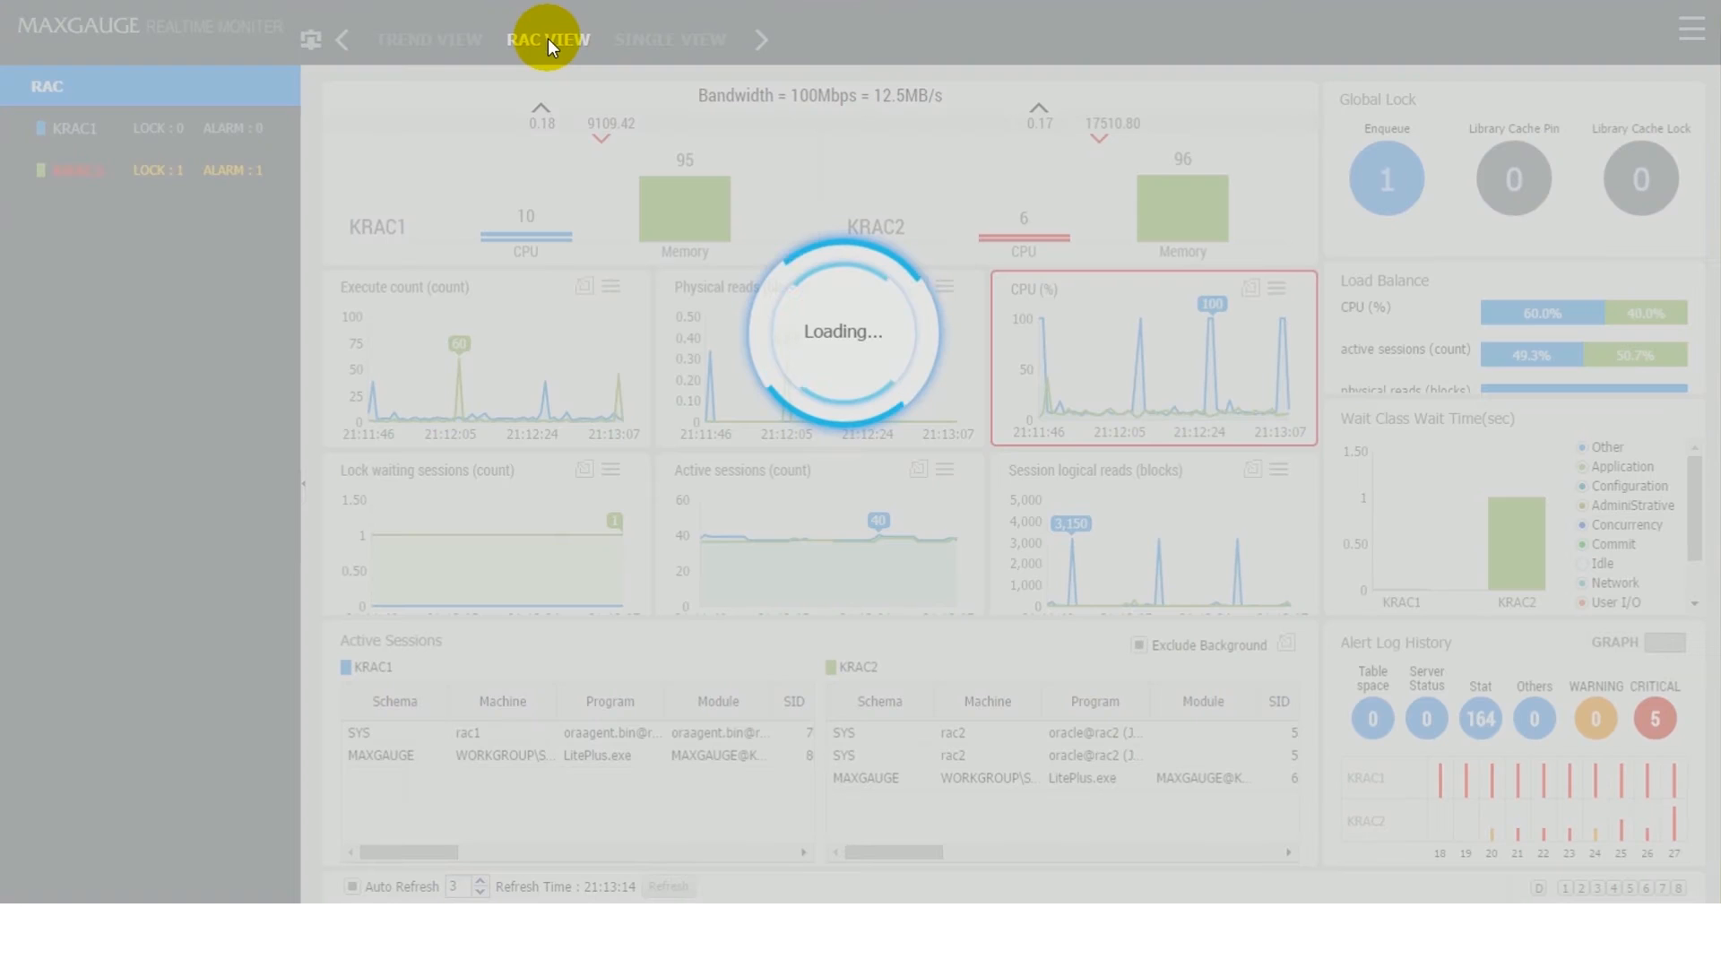
{"action": "left_click", "coordinate": [549, 39]}
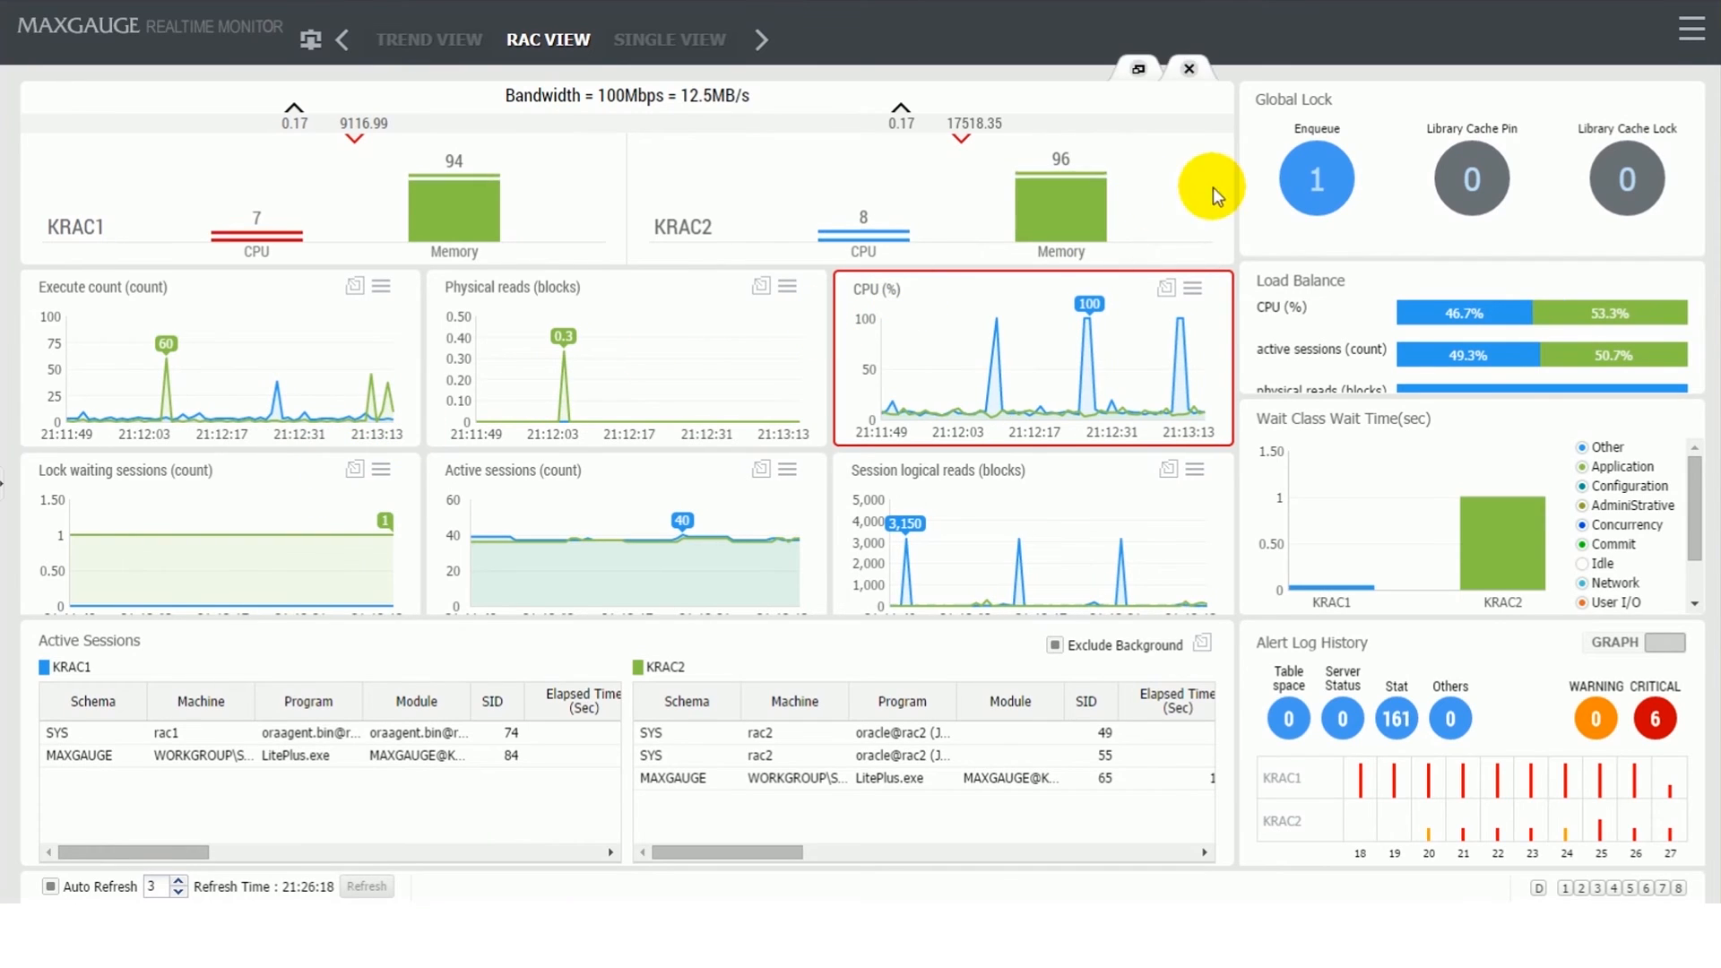
{"action": "mouse_move", "coordinate": [1265, 188]}
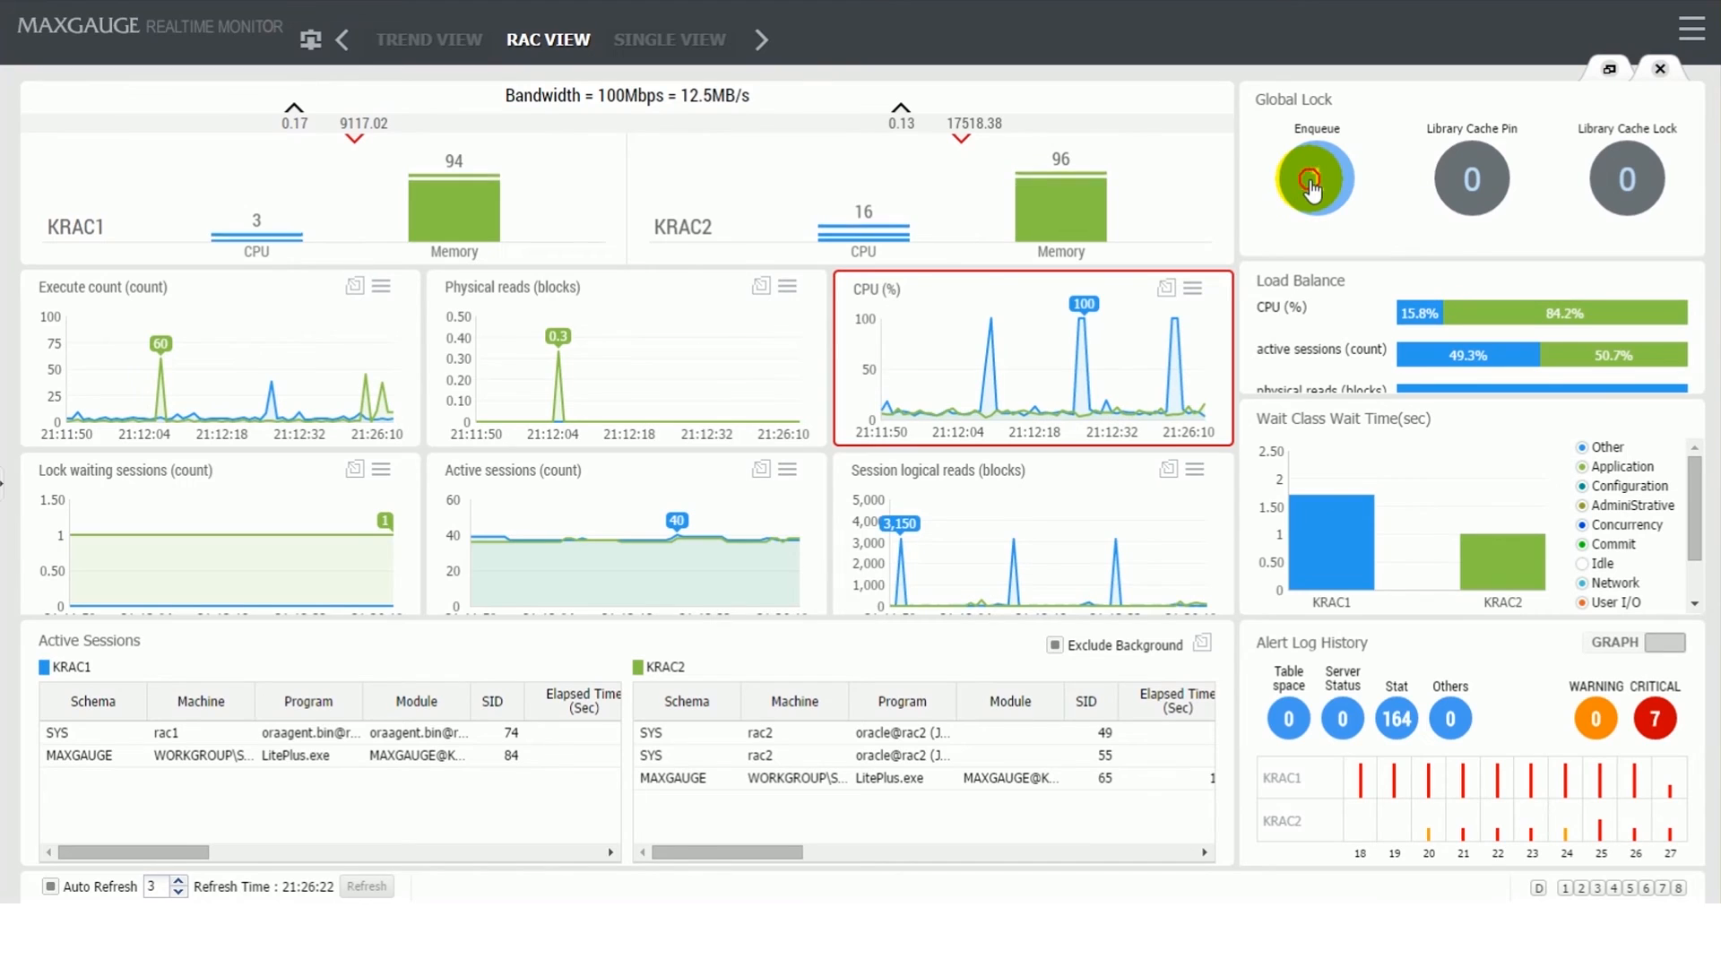
{"action": "left_click", "coordinate": [1314, 179]}
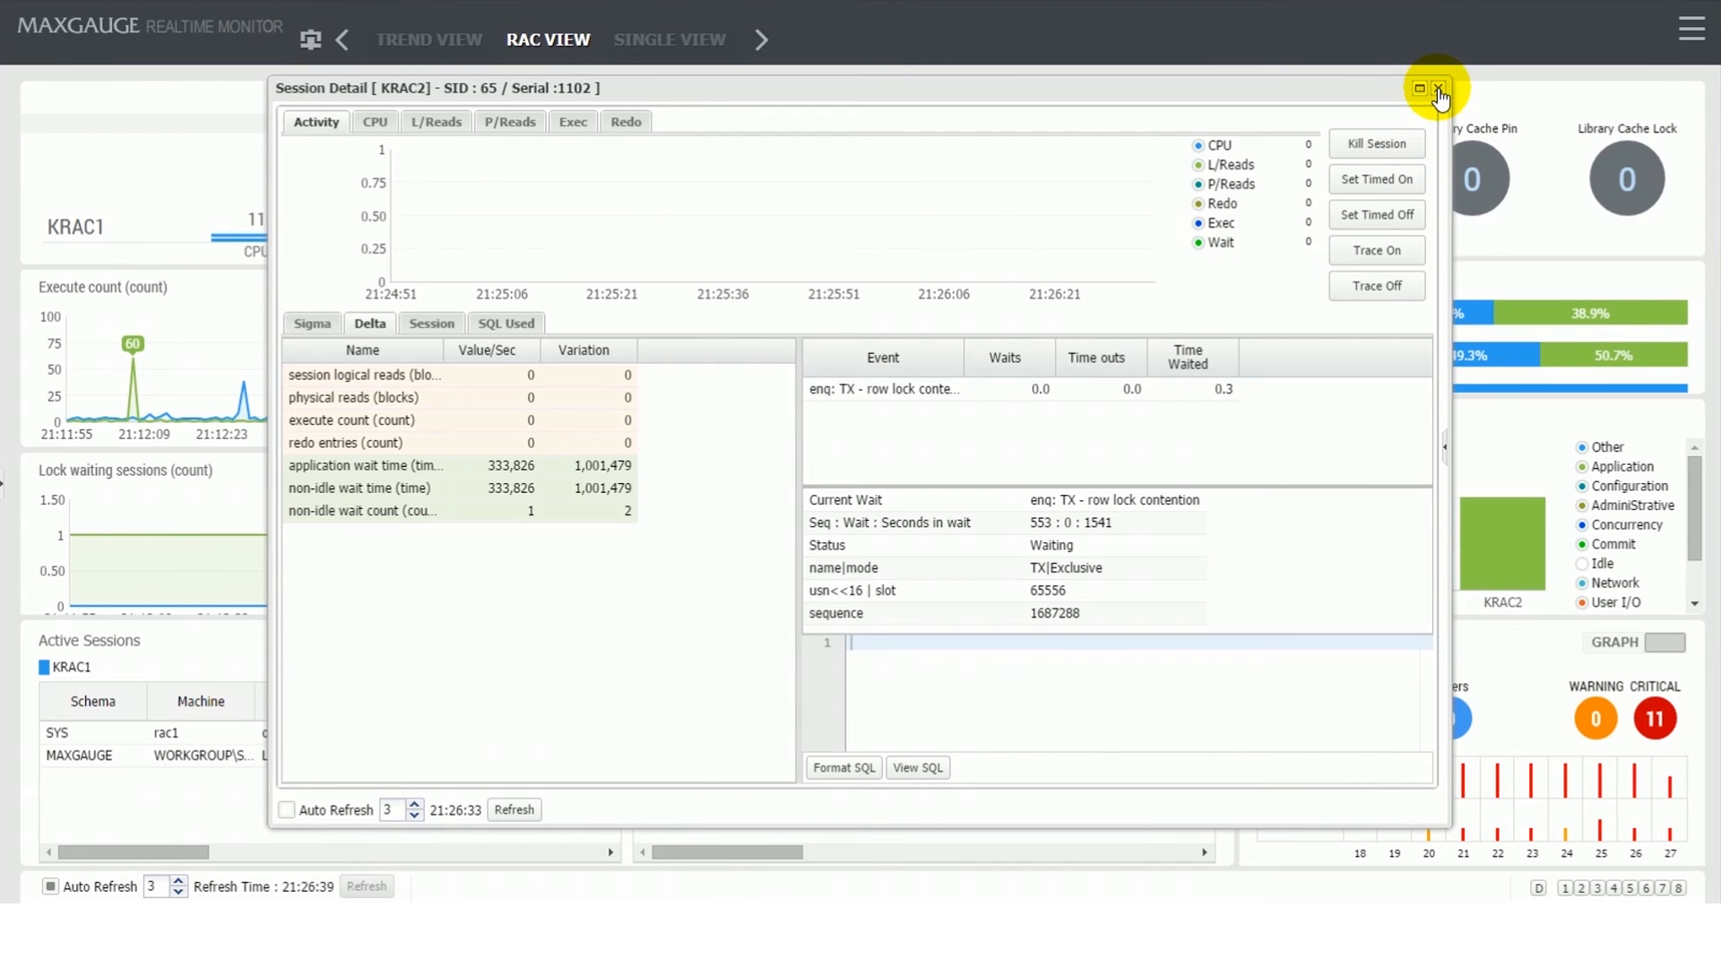
{"action": "left_click", "coordinate": [1438, 88]}
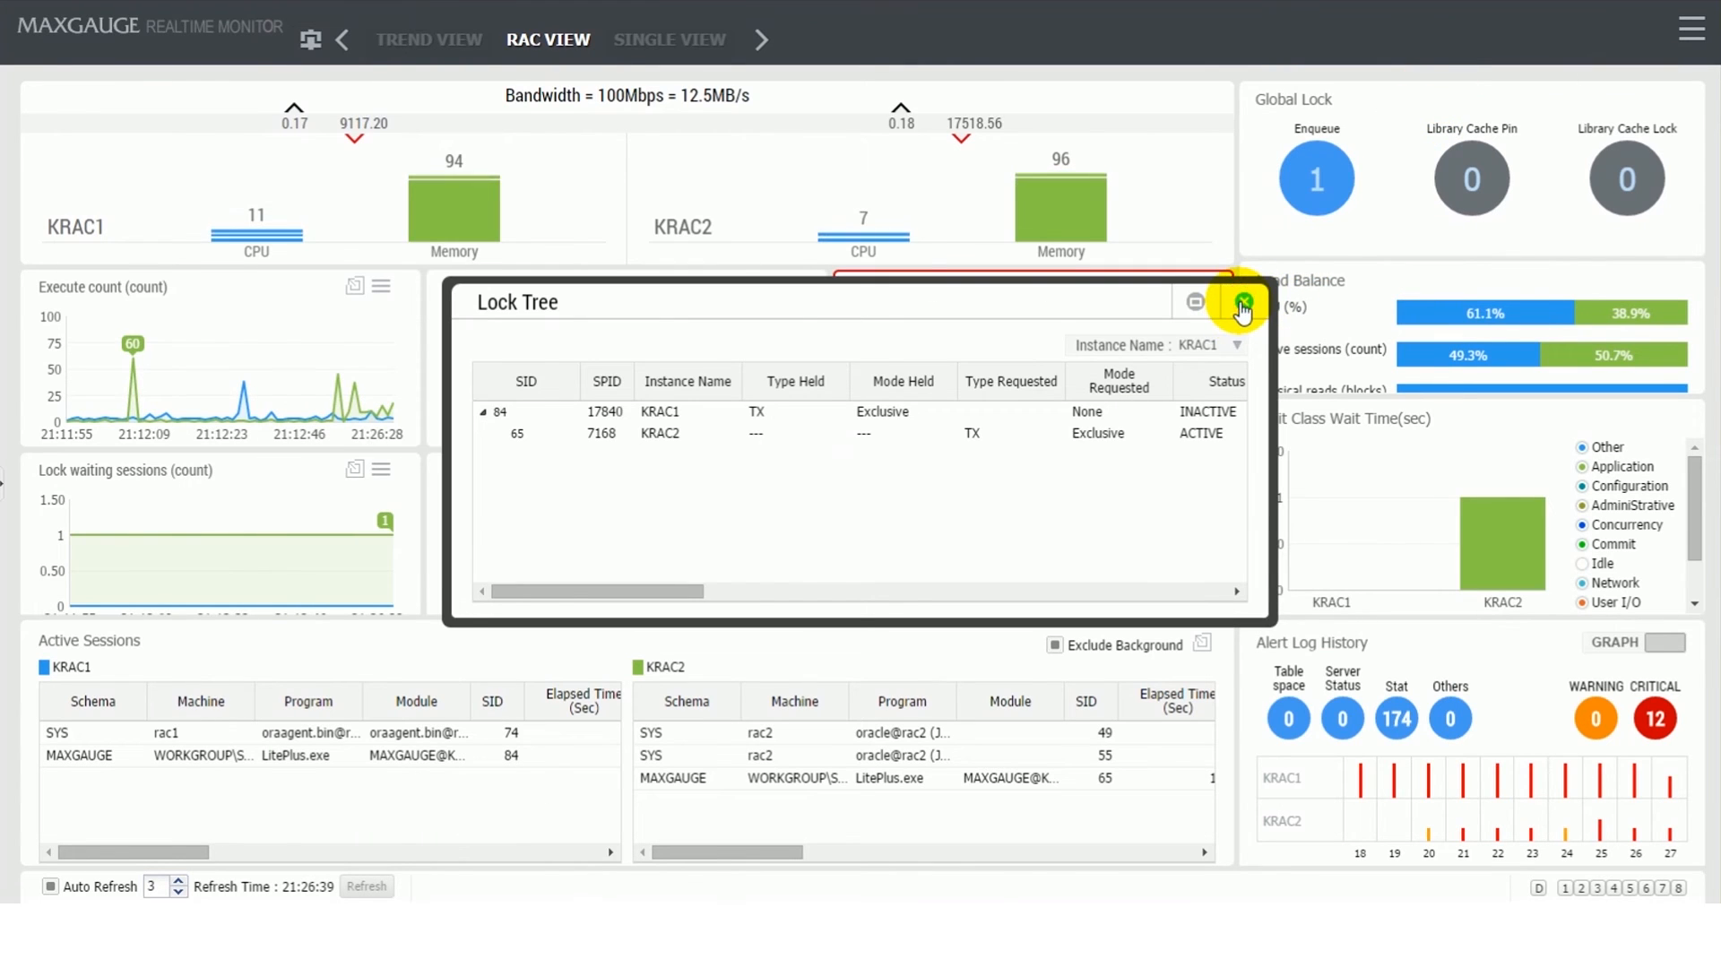
{"action": "left_click", "coordinate": [1241, 303]}
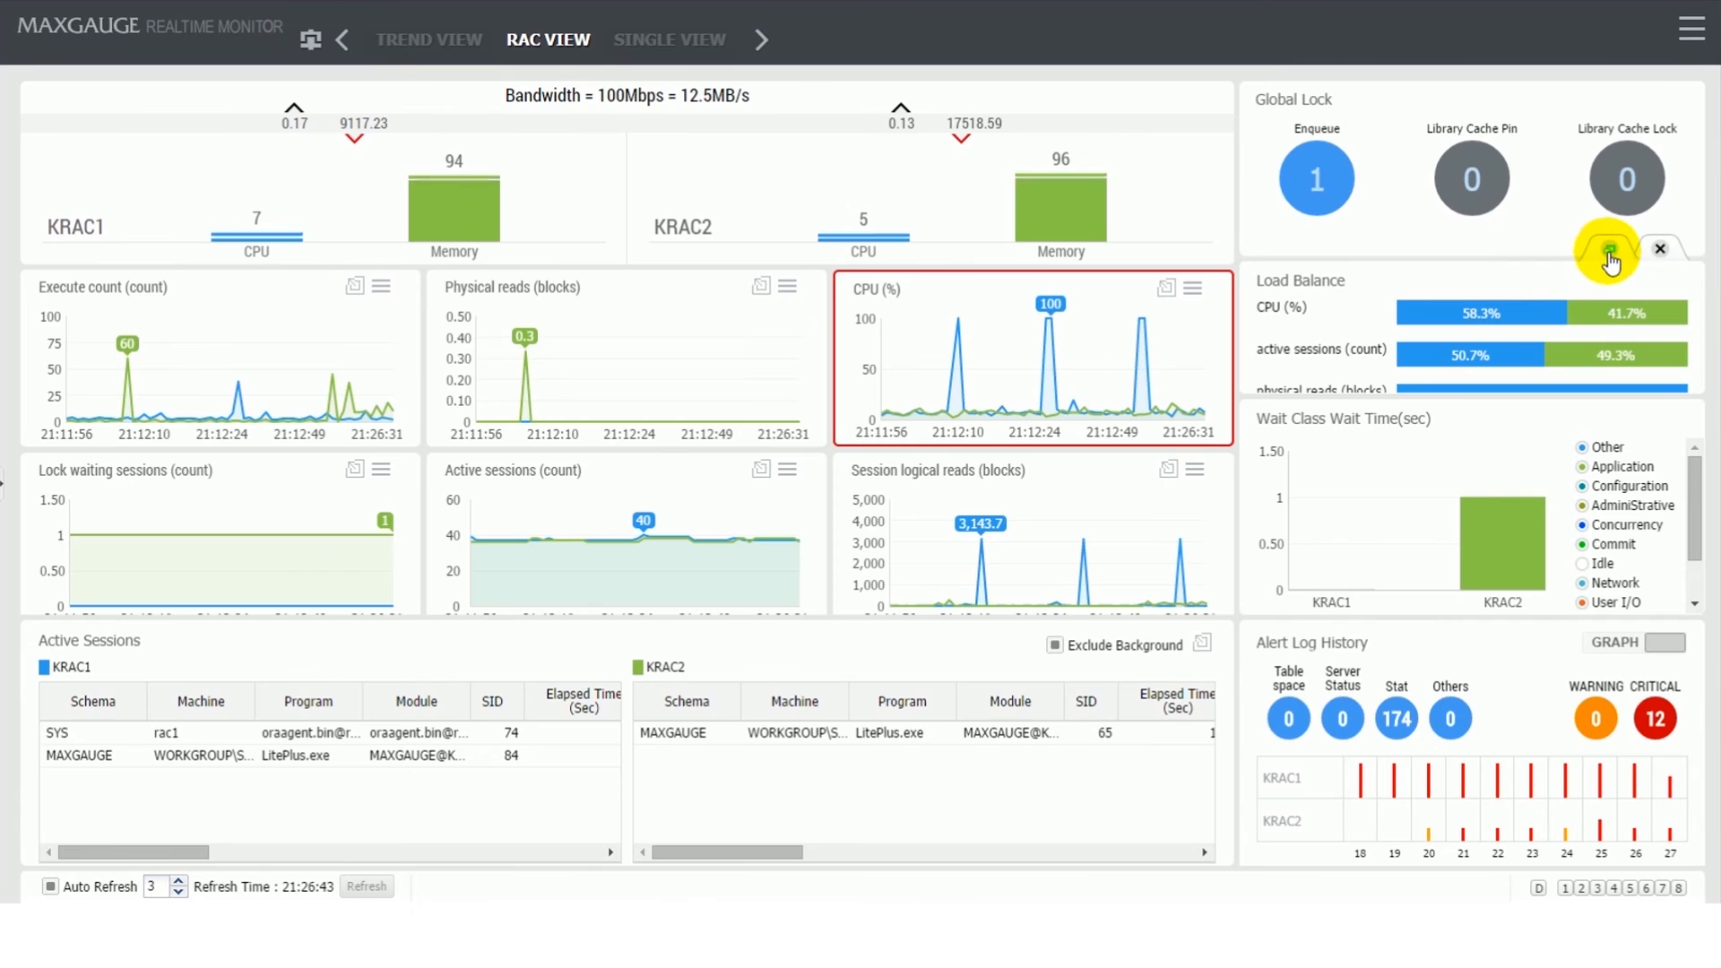
{"action": "left_click", "coordinate": [1606, 249]}
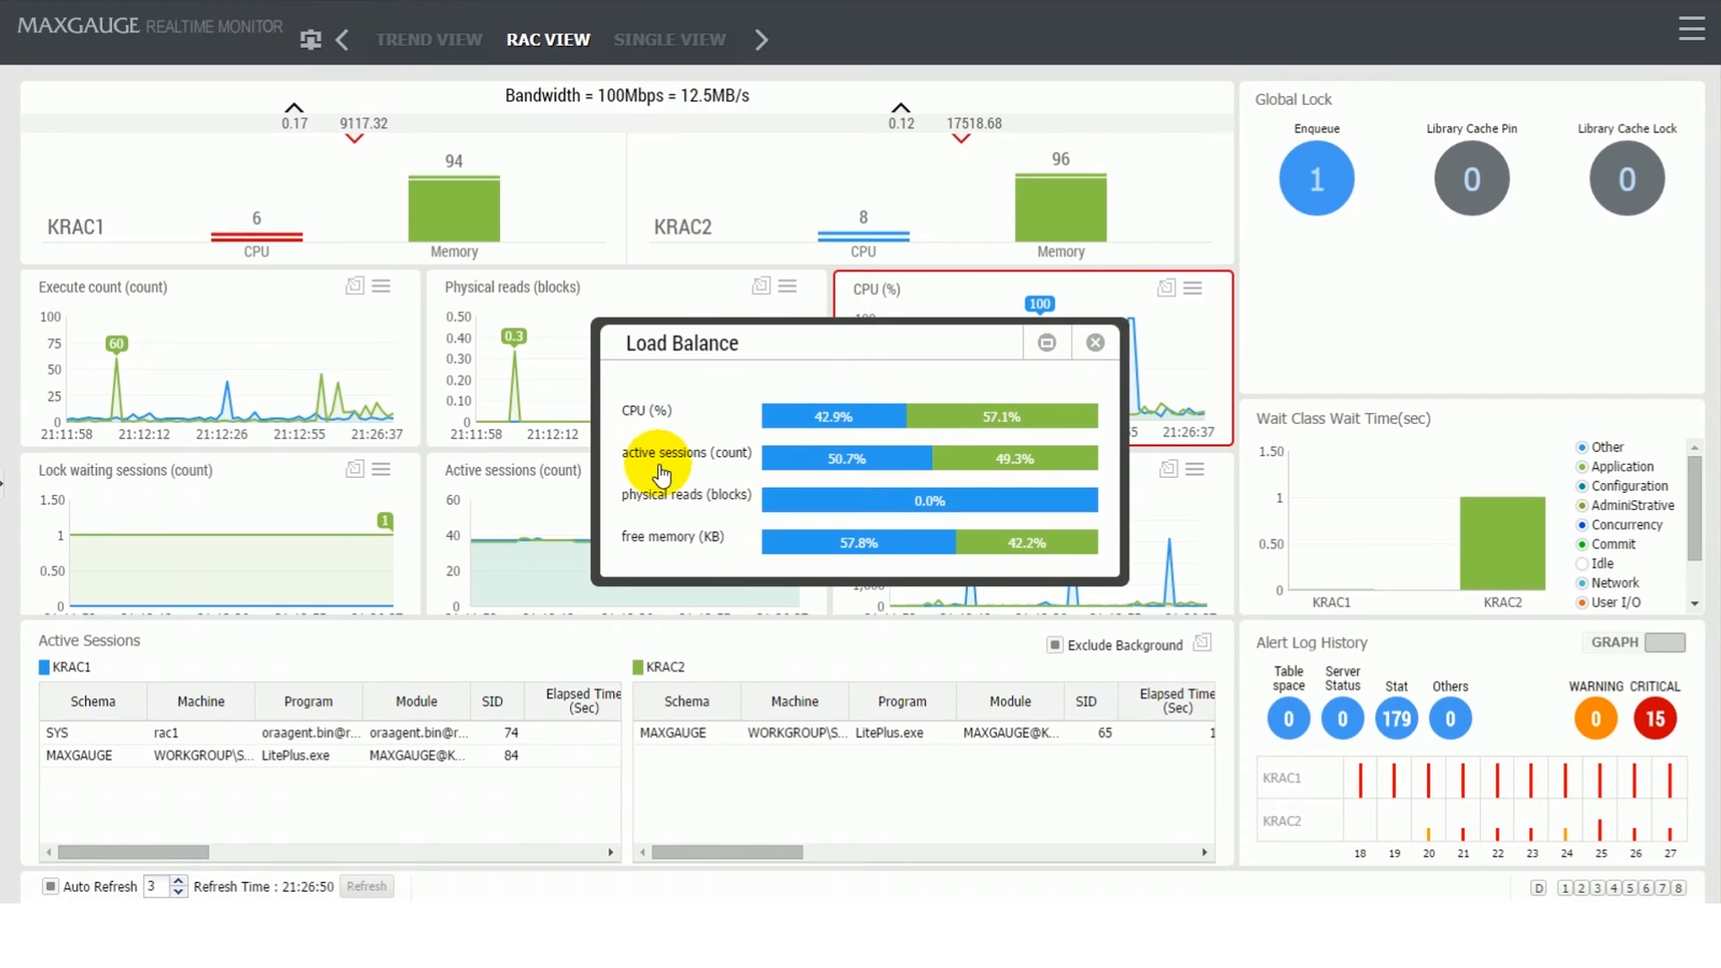
{"action": "mouse_move", "coordinate": [663, 550]}
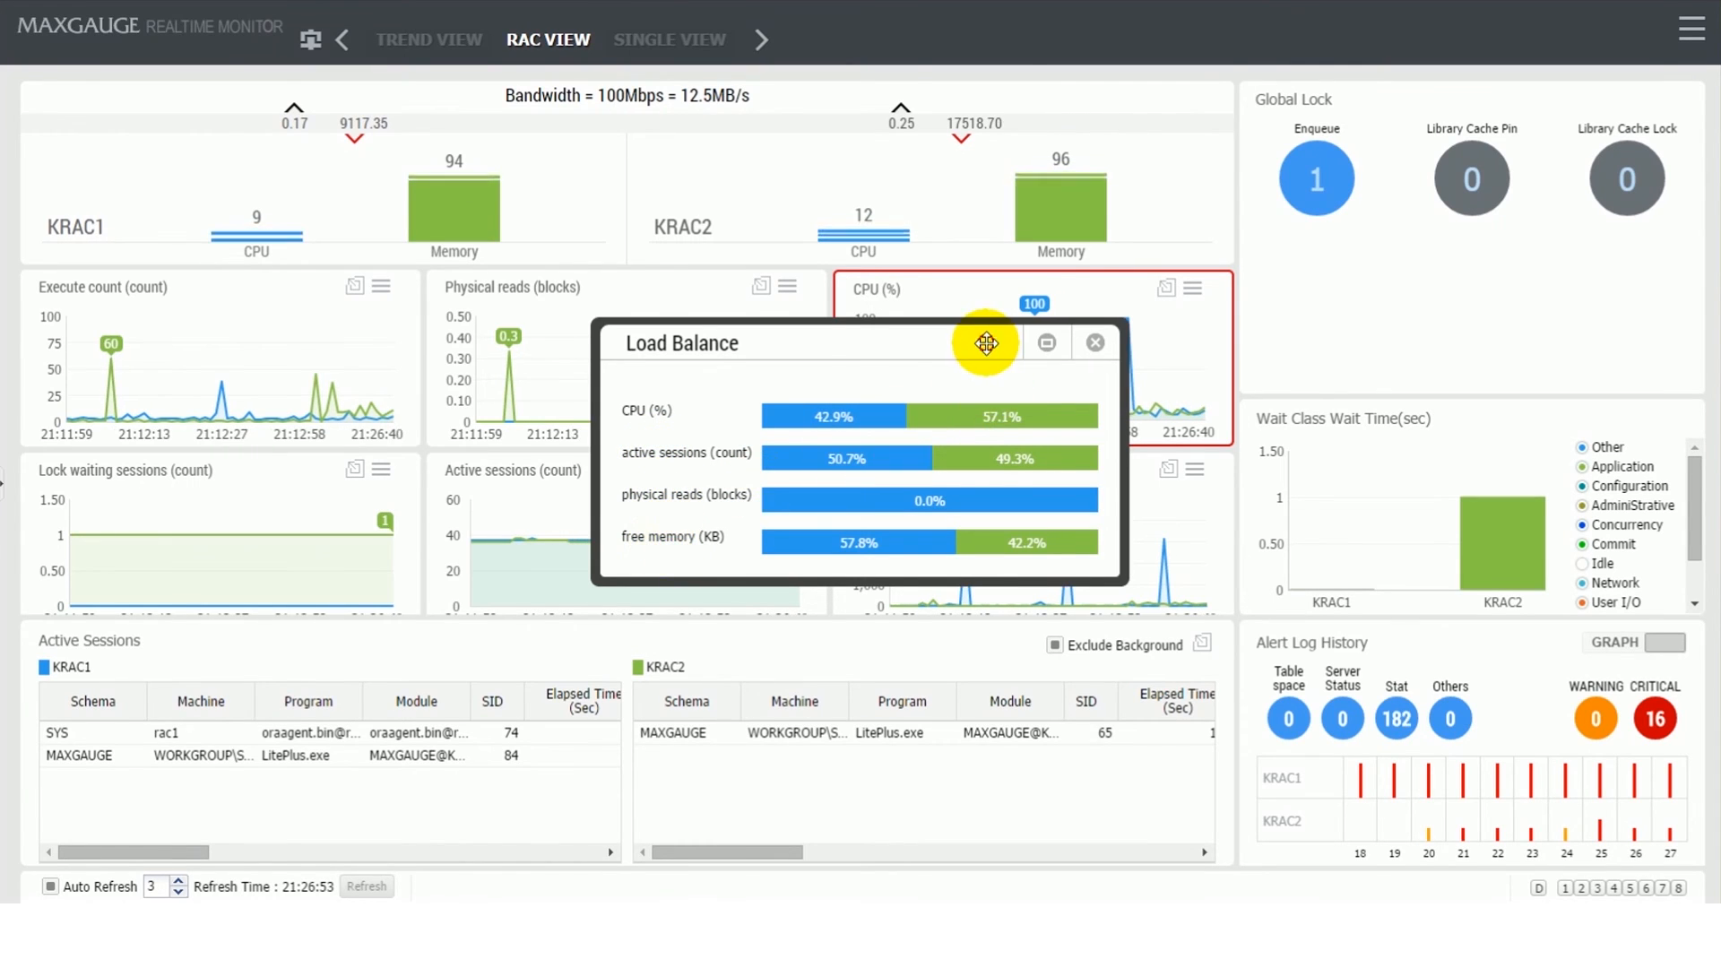
{"action": "left_click", "coordinate": [1047, 343]}
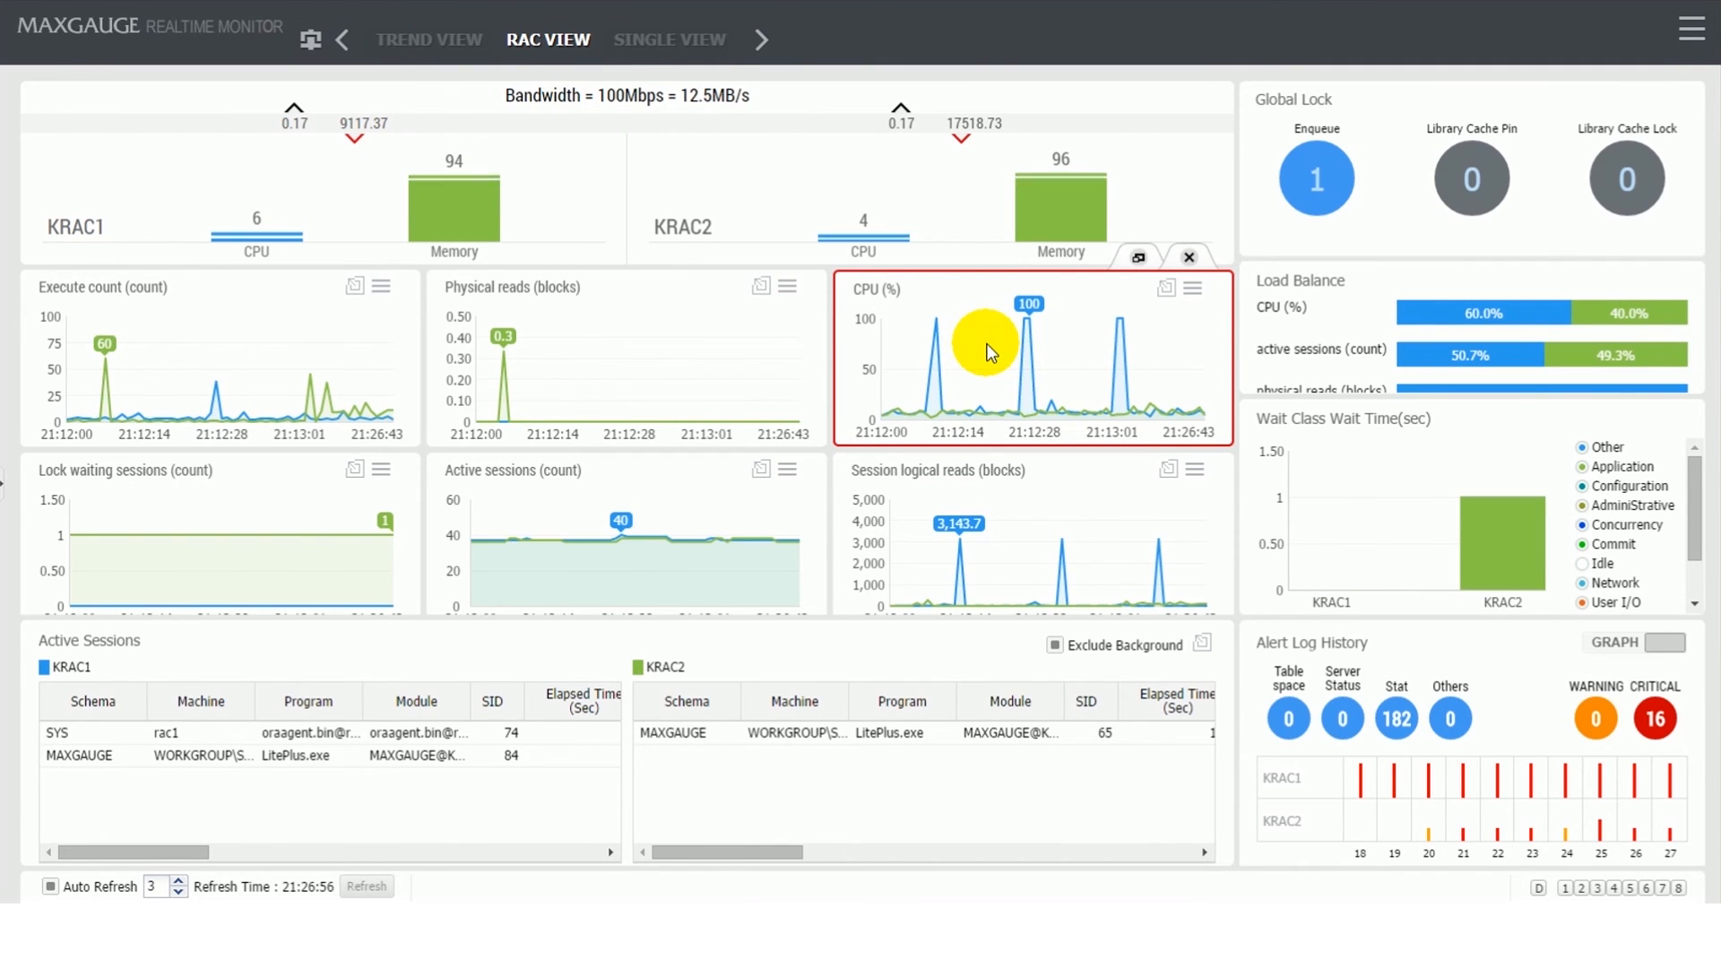
{"action": "left_click", "coordinate": [428, 39]}
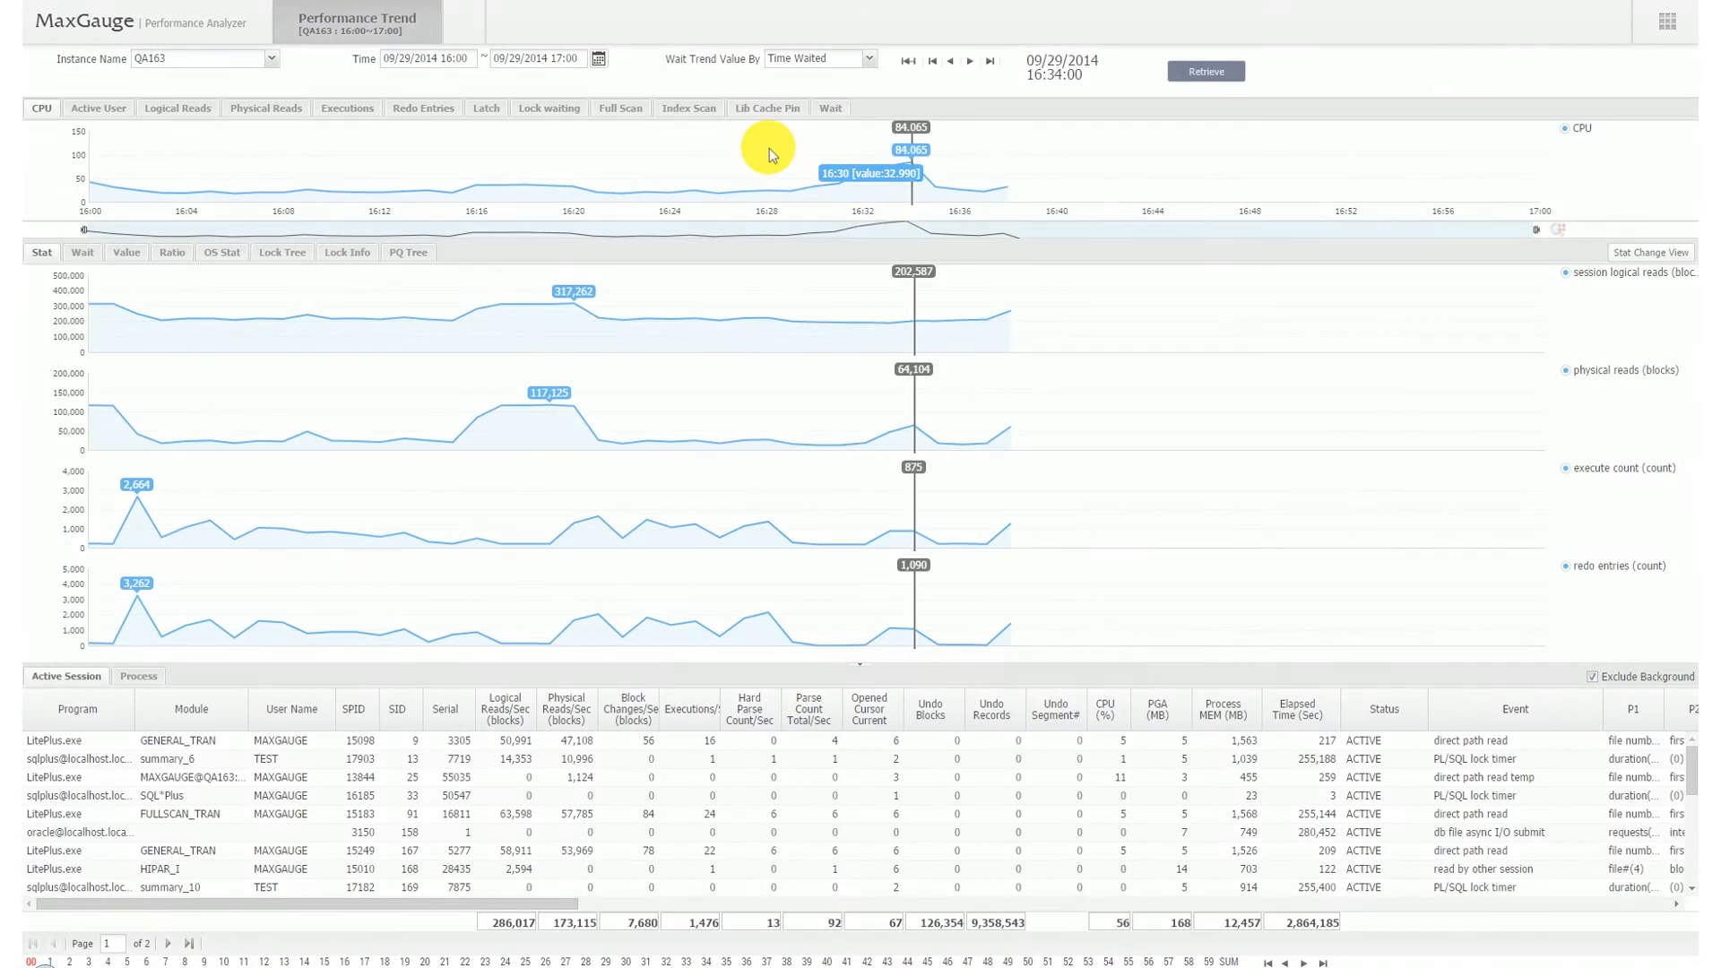
Step: Zoom the trend charts to 16:28–16:35 and pinpoint the 16:34 CPU peak via CPU-sorted history
{"action": "left_click_drag", "start_coordinate": [768, 176], "coordinate": [959, 176]}
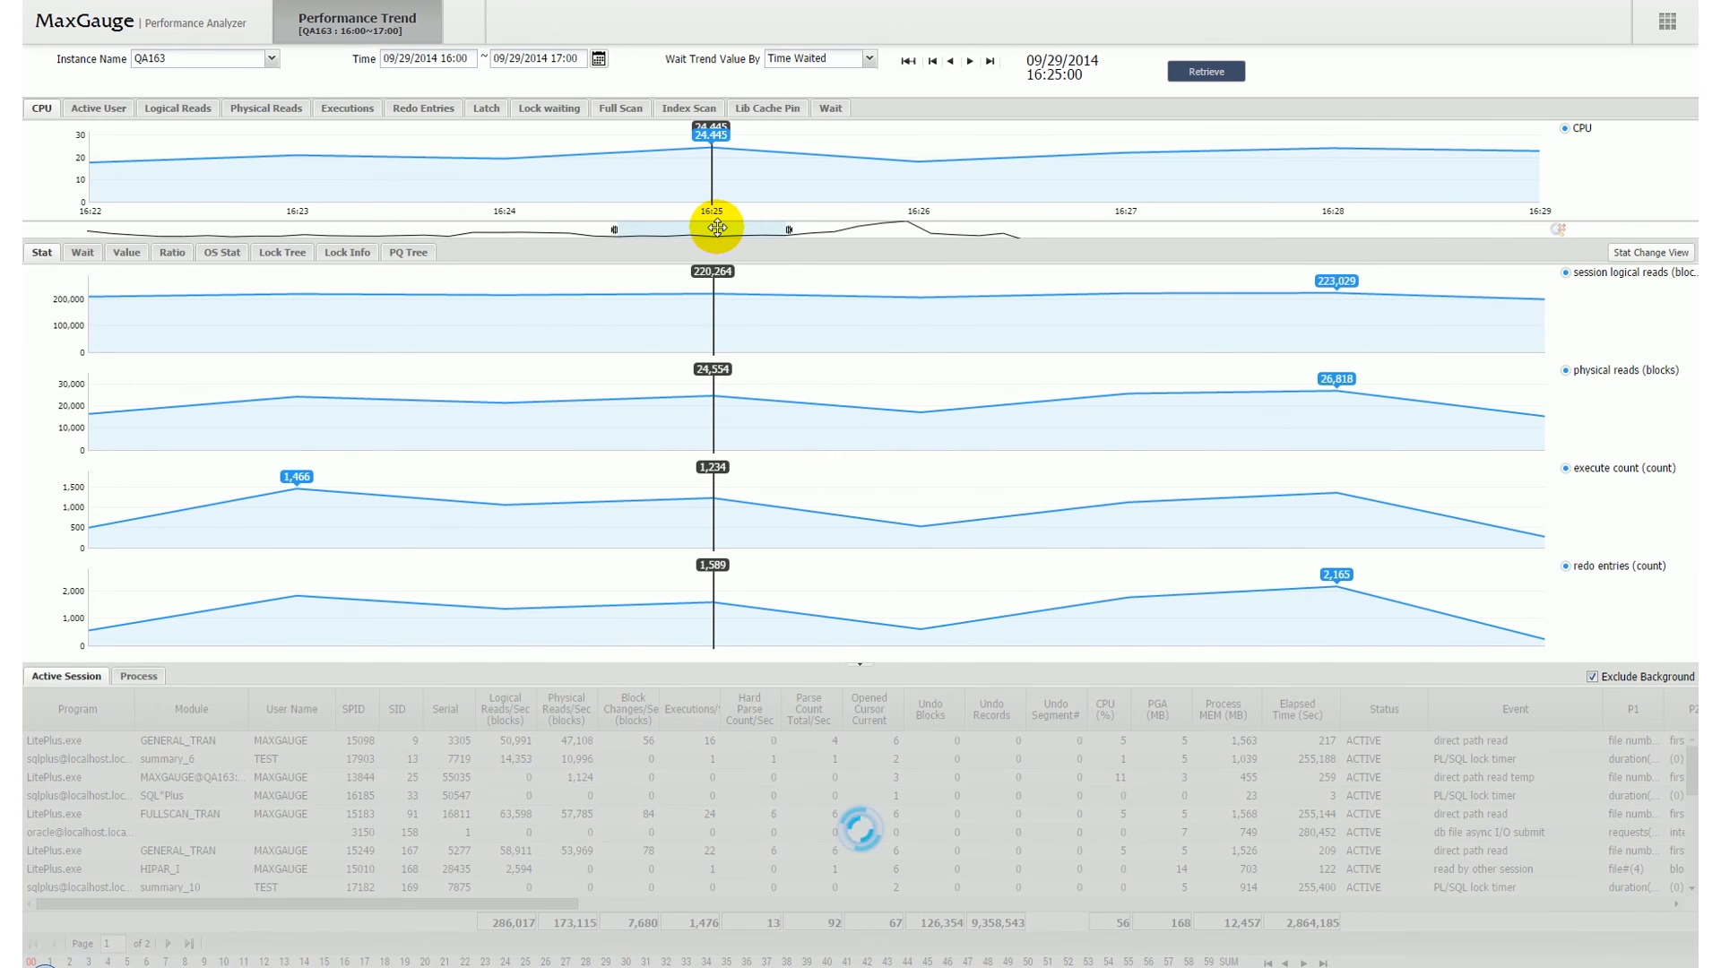
{"action": "left_click_drag", "start_coordinate": [712, 227], "coordinate": [842, 231]}
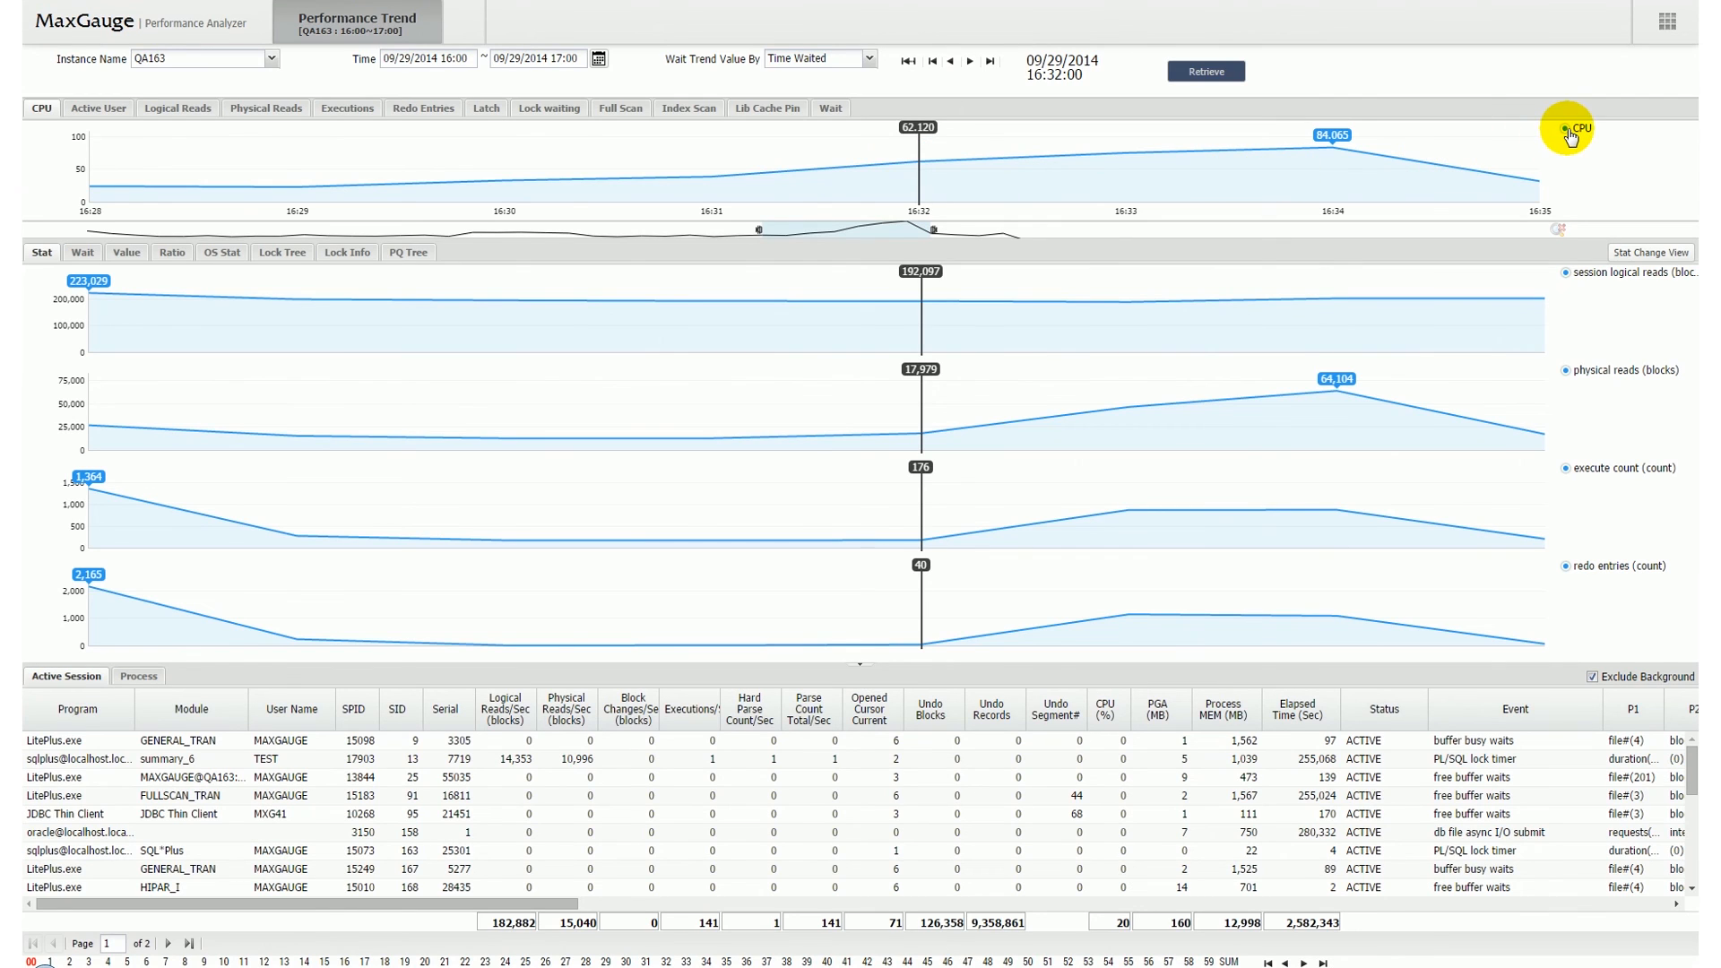
{"action": "left_click", "coordinate": [1567, 128]}
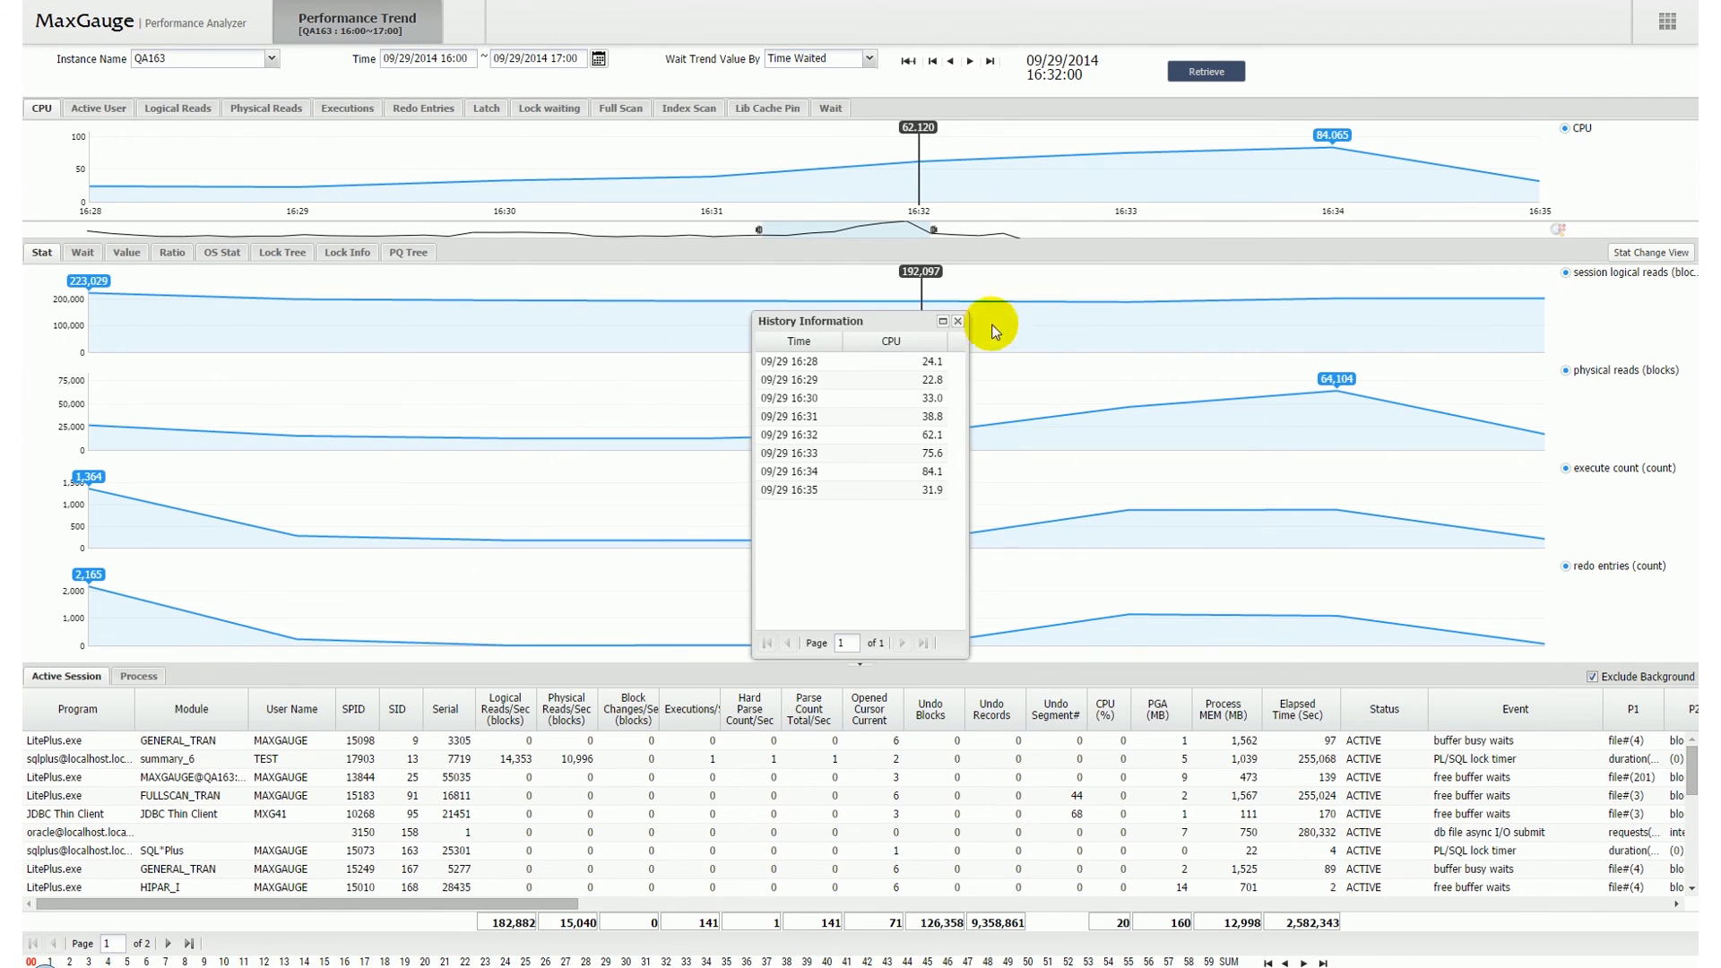
{"action": "left_click", "coordinate": [890, 341]}
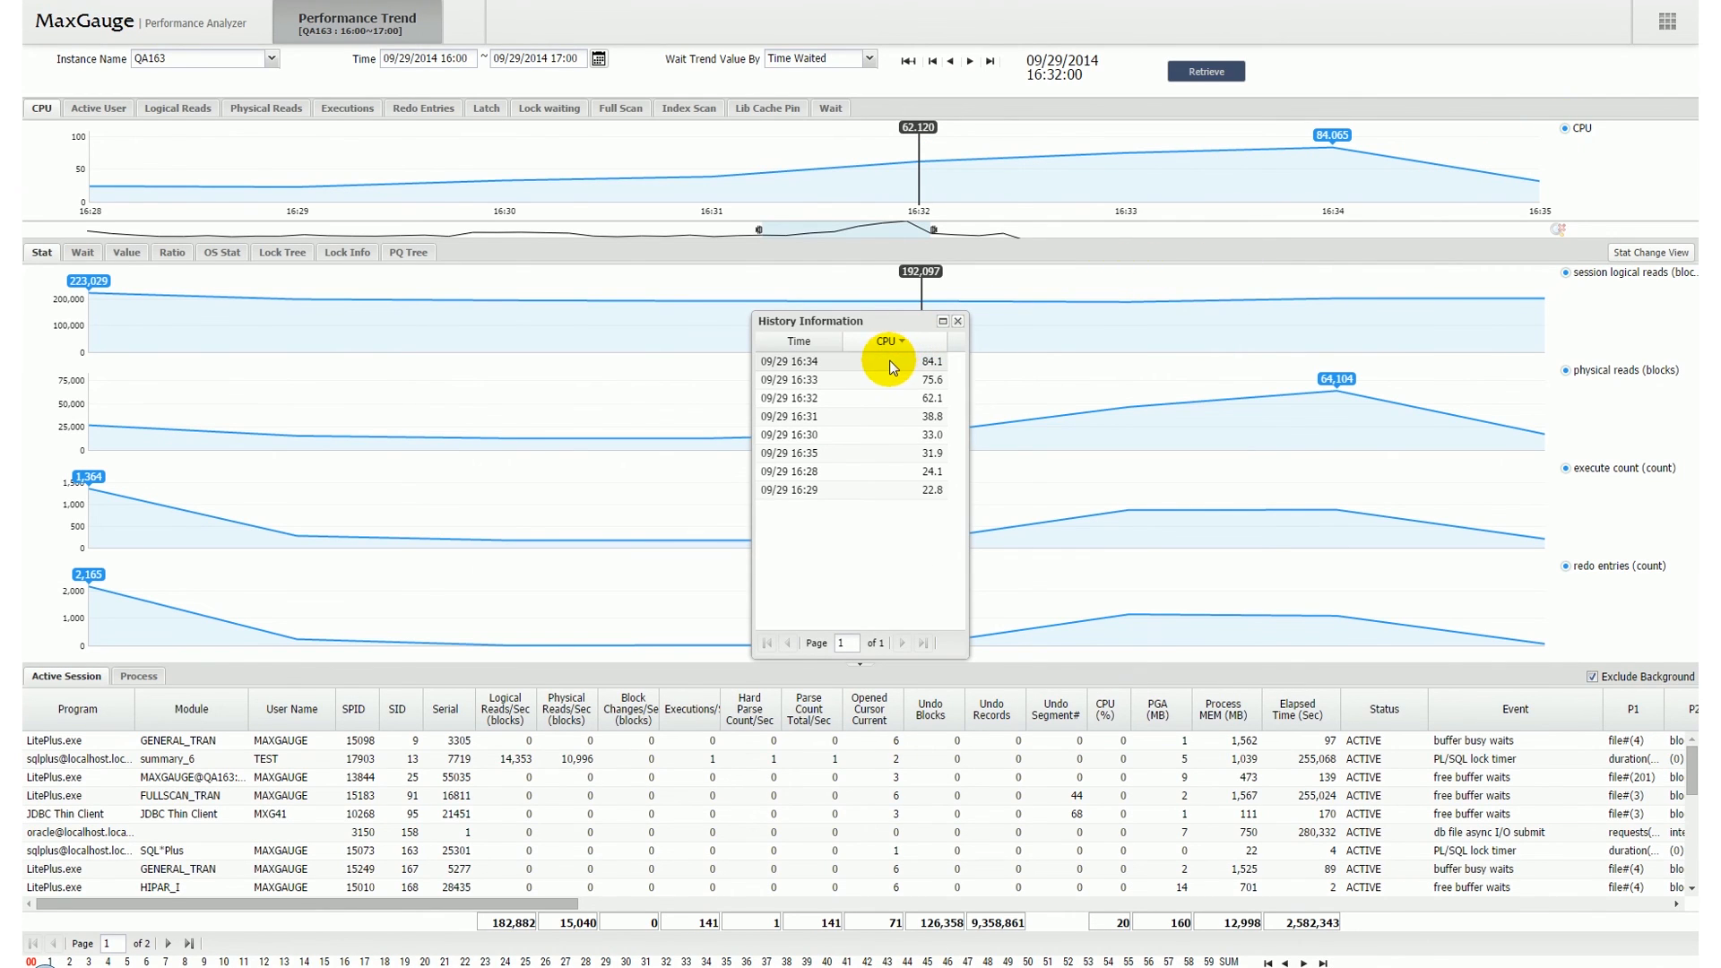
{"action": "left_click", "coordinate": [892, 361]}
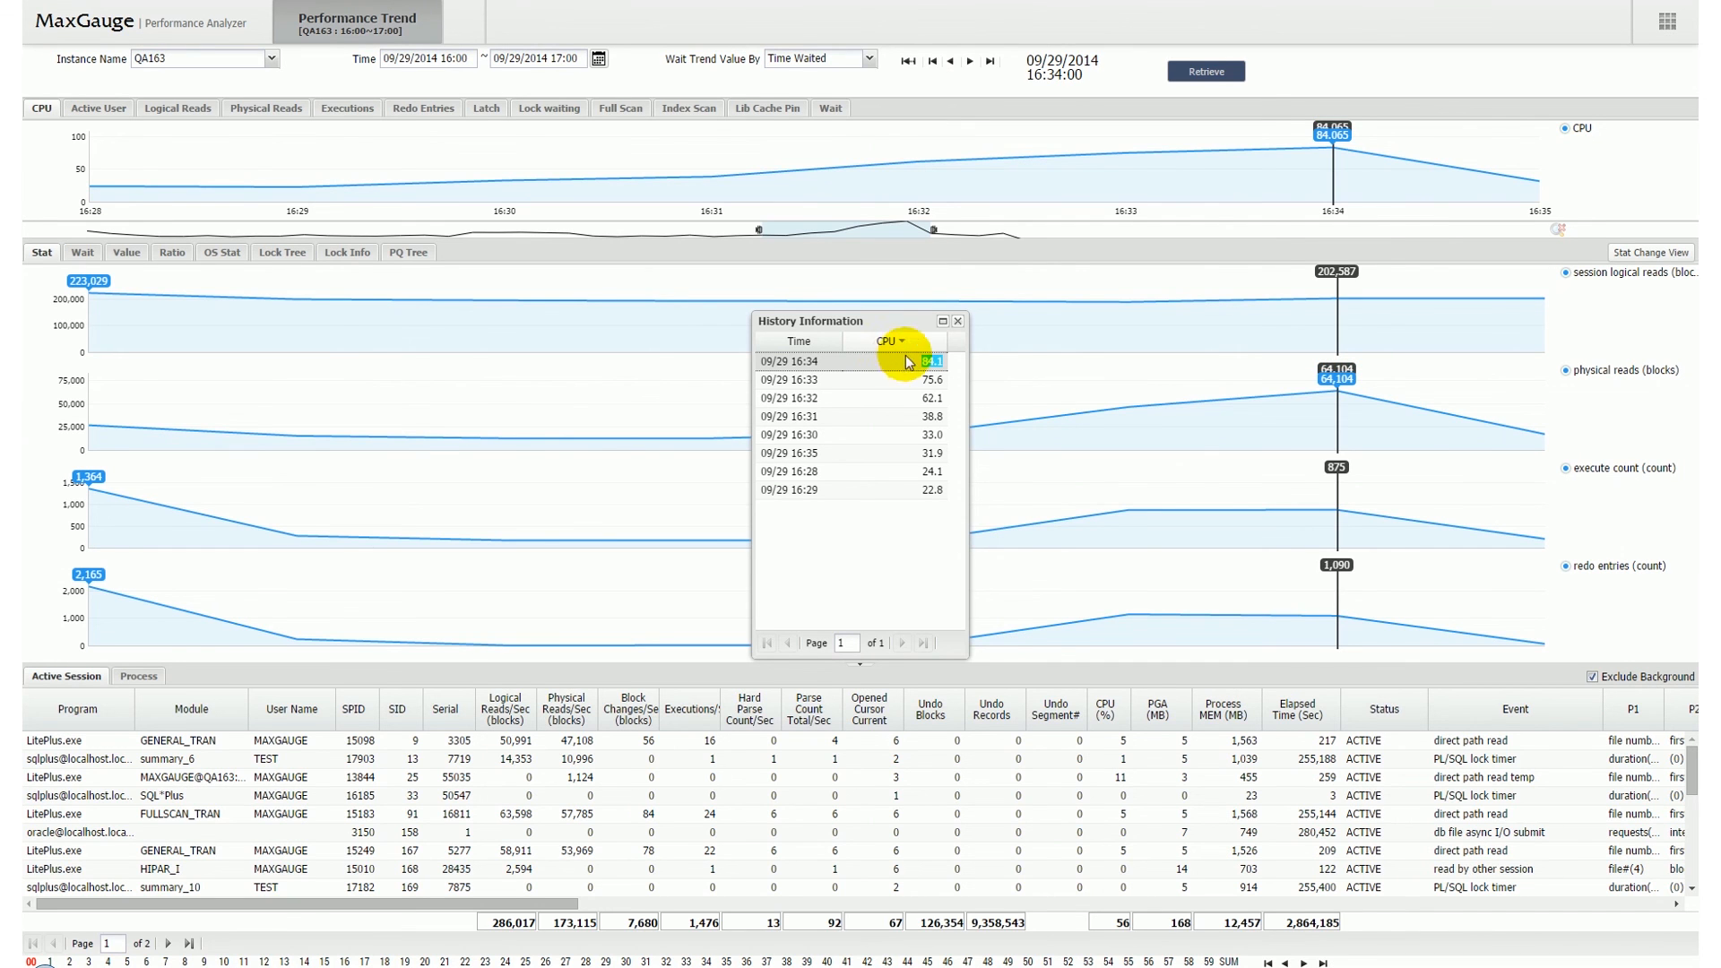
{"action": "left_click", "coordinate": [957, 321]}
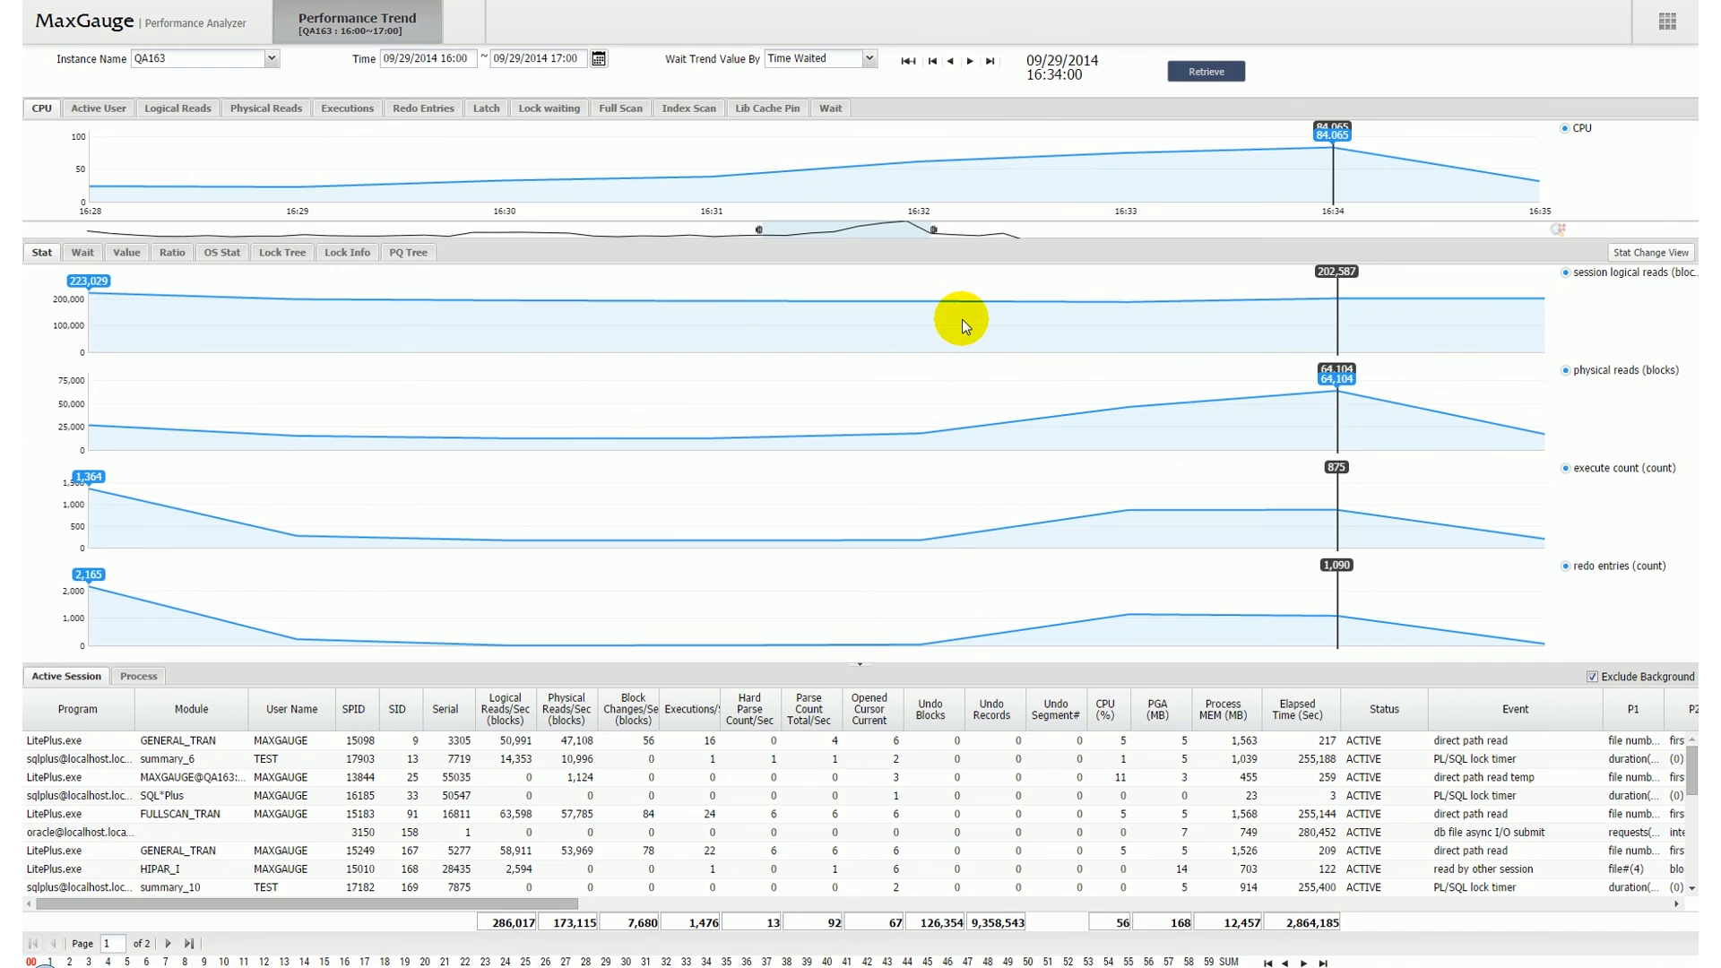